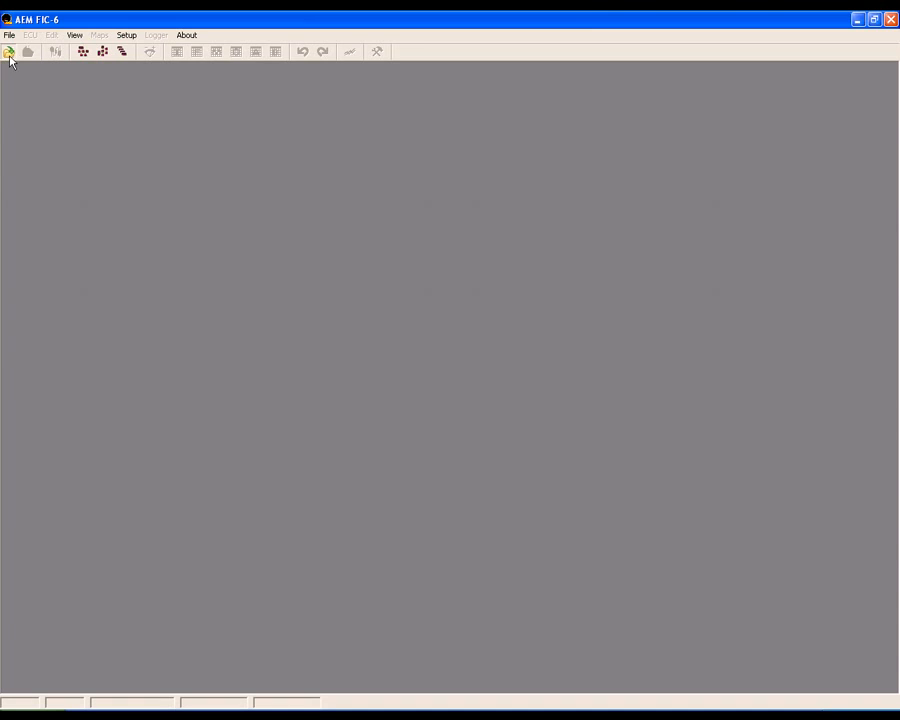
- Open the Base Cal.fi6 calibration and go online with the FIC unit
{"action": "left_click", "coordinate": [27, 52]}
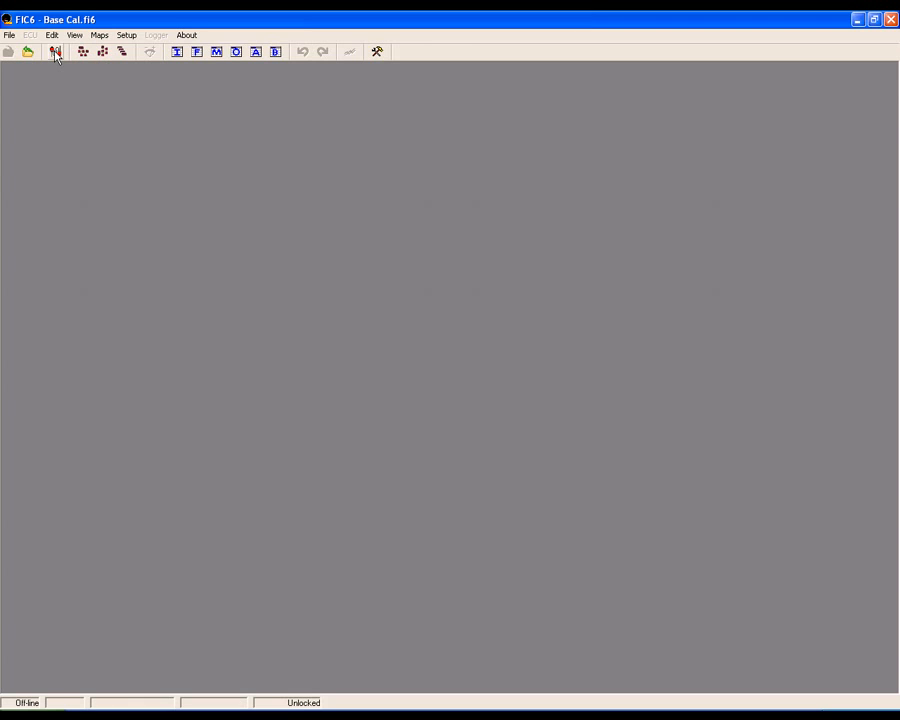
{"action": "left_click", "coordinate": [55, 51]}
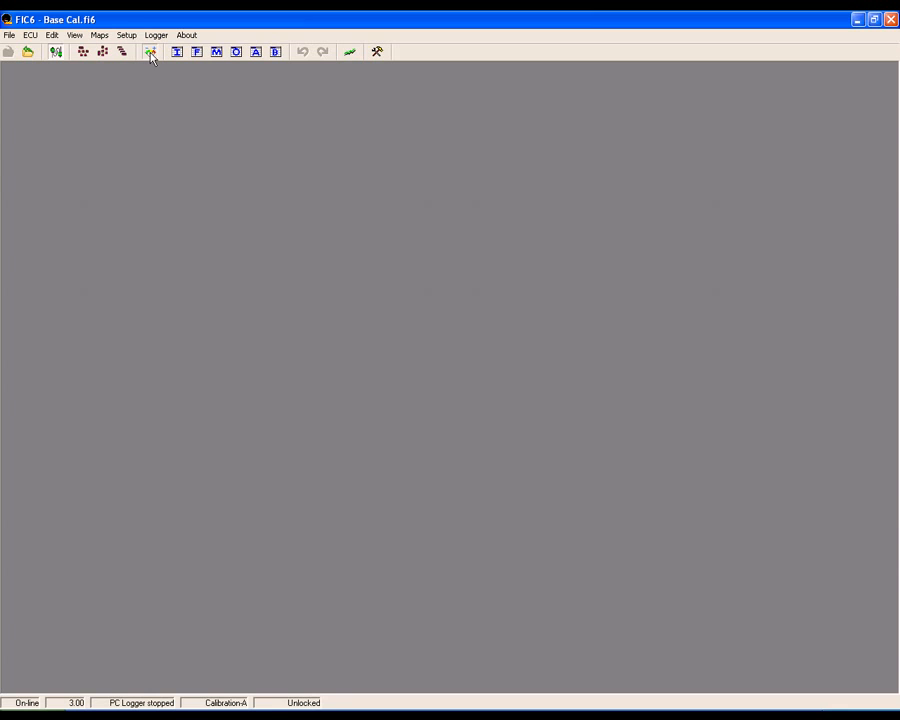
- Display the live engine gauges and start the PC logger recording
{"action": "left_click", "coordinate": [149, 51]}
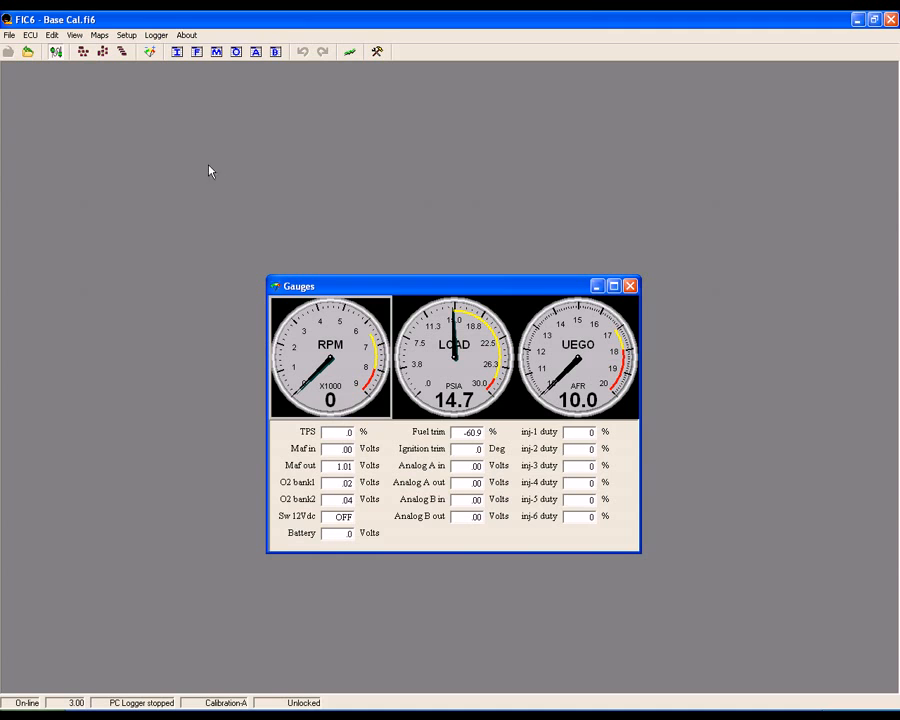
{"action": "left_click", "coordinate": [155, 35]}
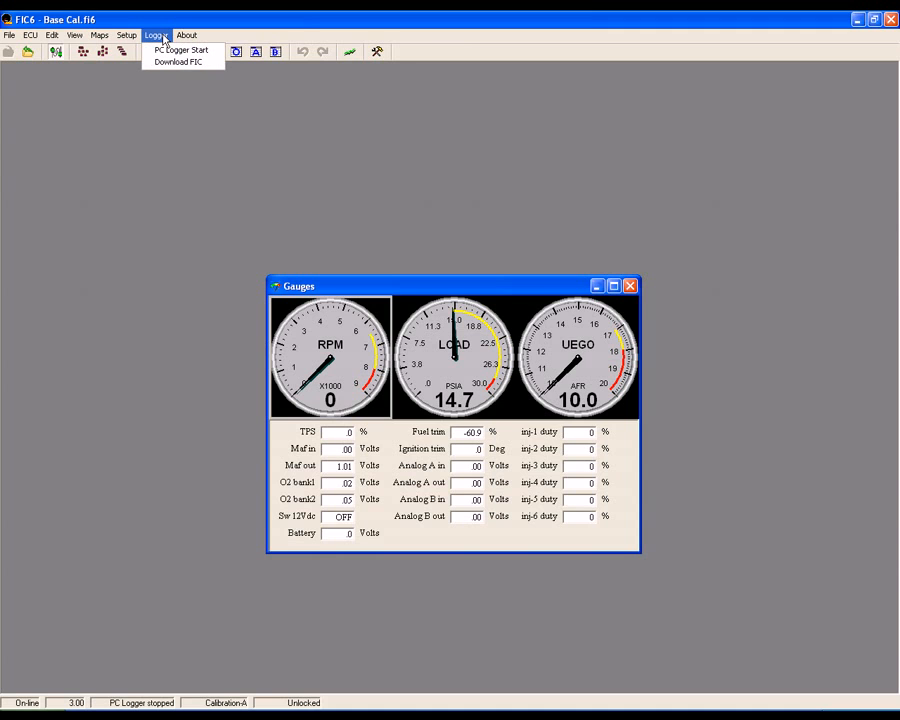
{"action": "mouse_move", "coordinate": [181, 50]}
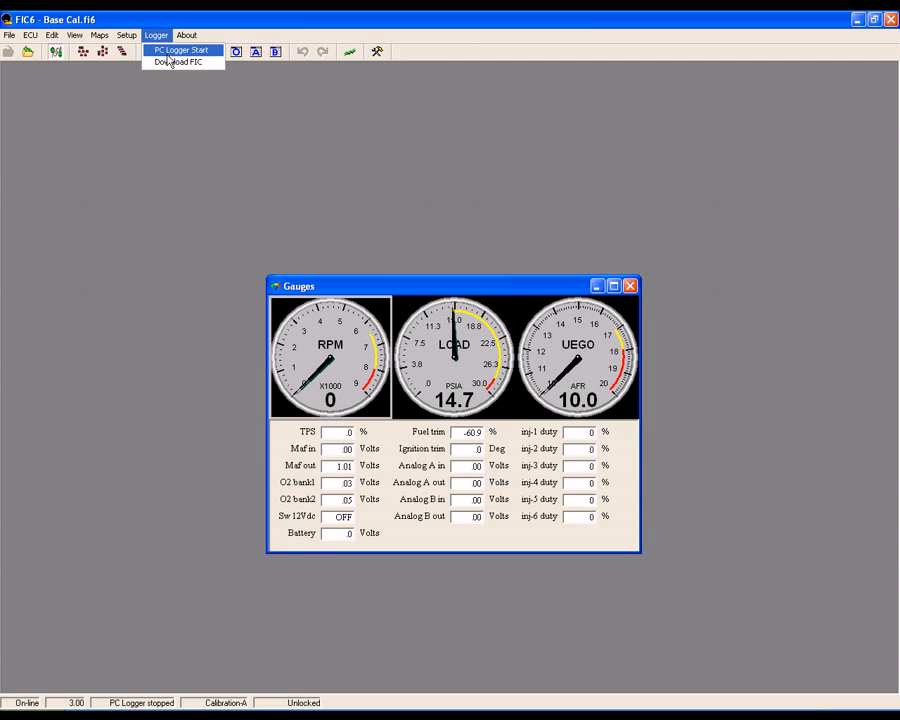
{"action": "mouse_move", "coordinate": [153, 111]}
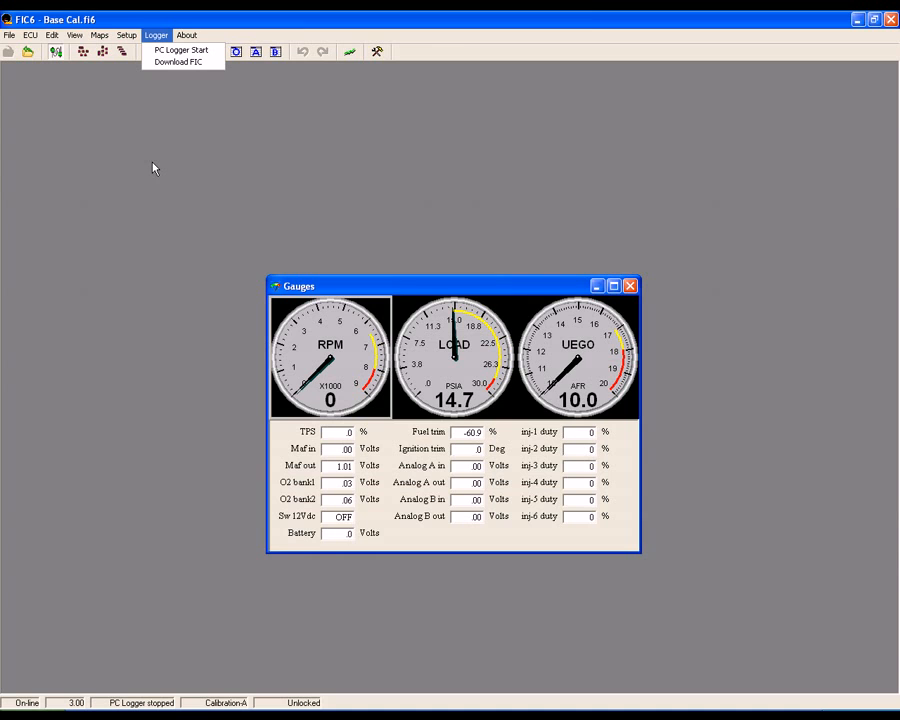
{"action": "mouse_move", "coordinate": [181, 50]}
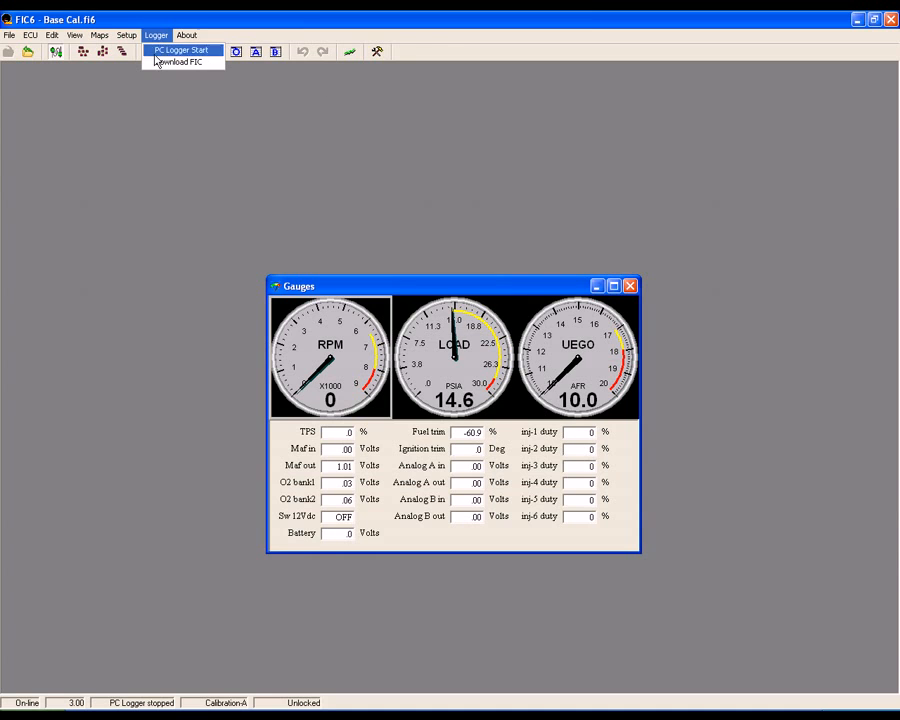
{"action": "left_click", "coordinate": [181, 50]}
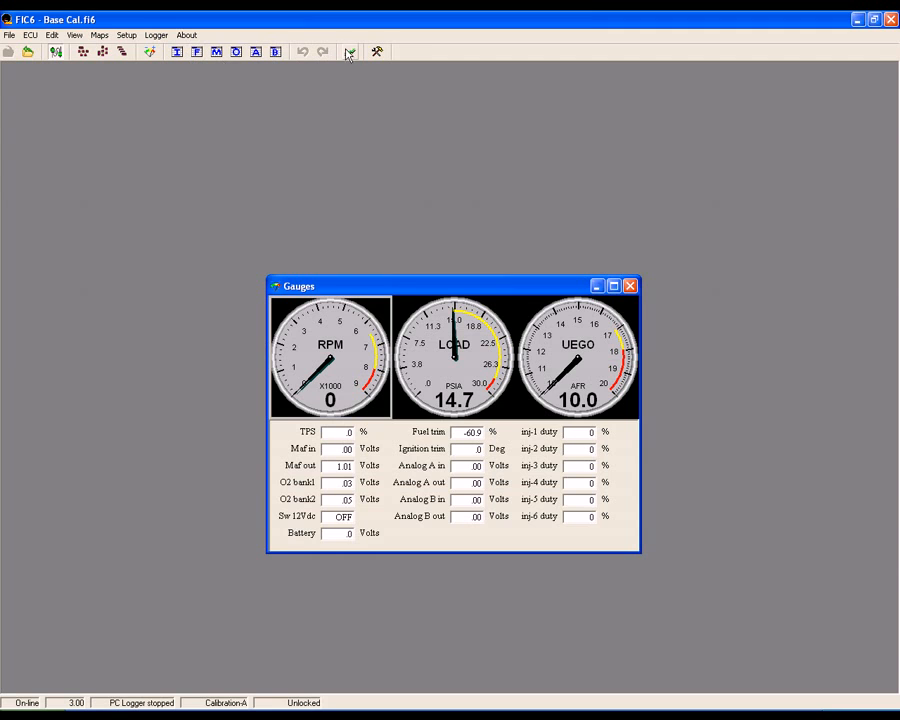
{"action": "mouse_move", "coordinate": [349, 52]}
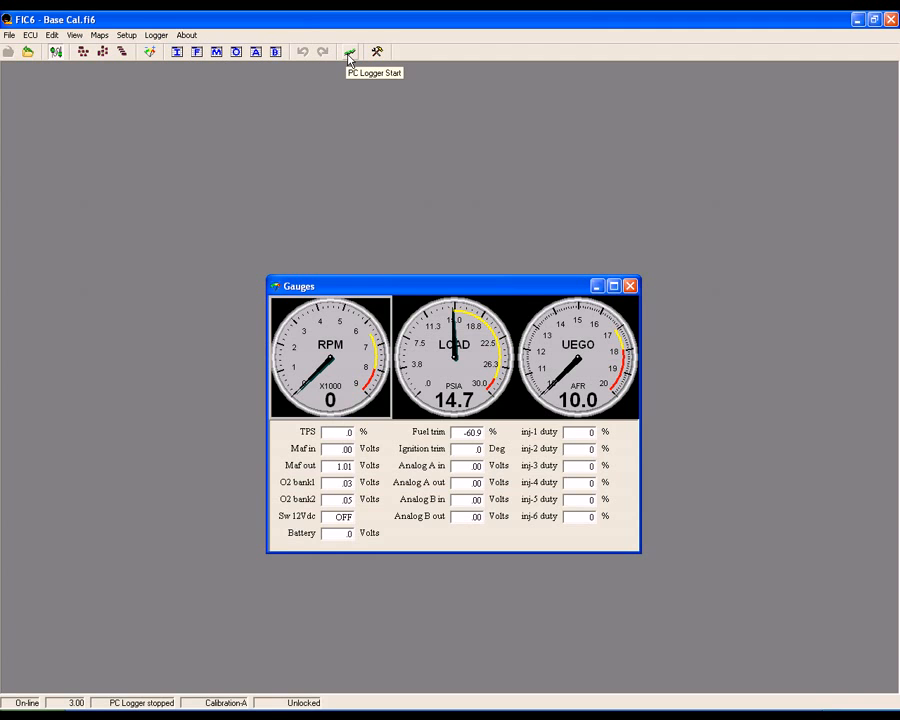
{"action": "left_click", "coordinate": [350, 51]}
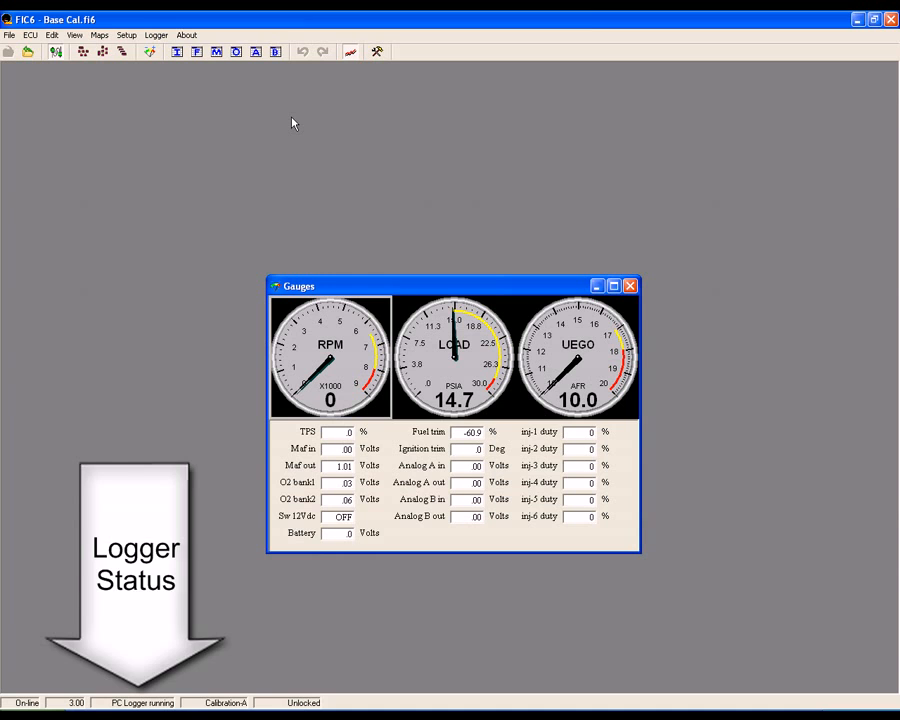
- Stop the PC logger and save the recording as testingone
{"action": "left_click", "coordinate": [156, 35]}
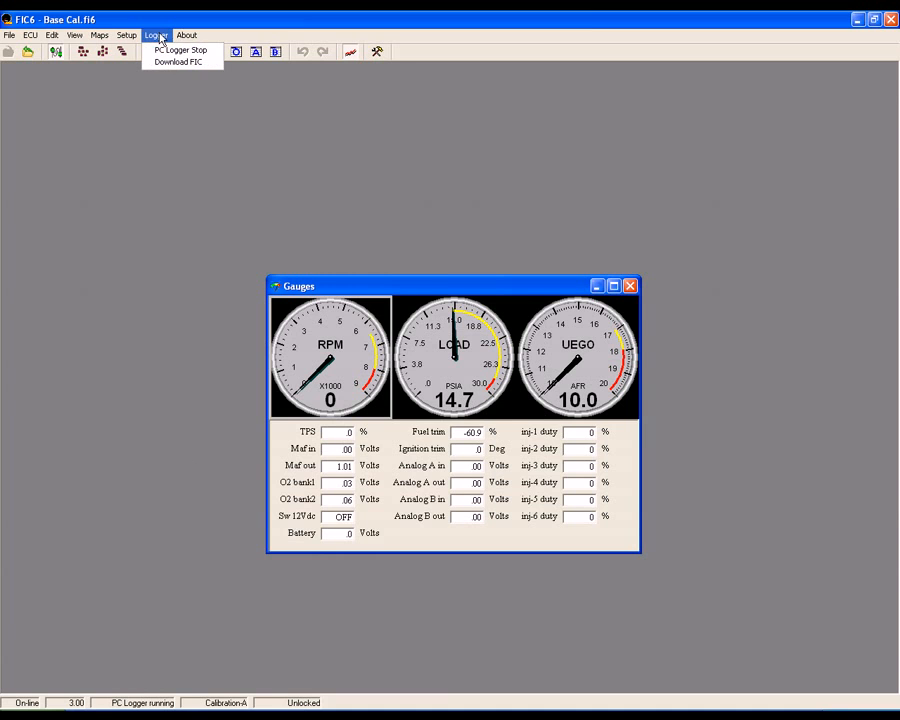
{"action": "mouse_move", "coordinate": [180, 50]}
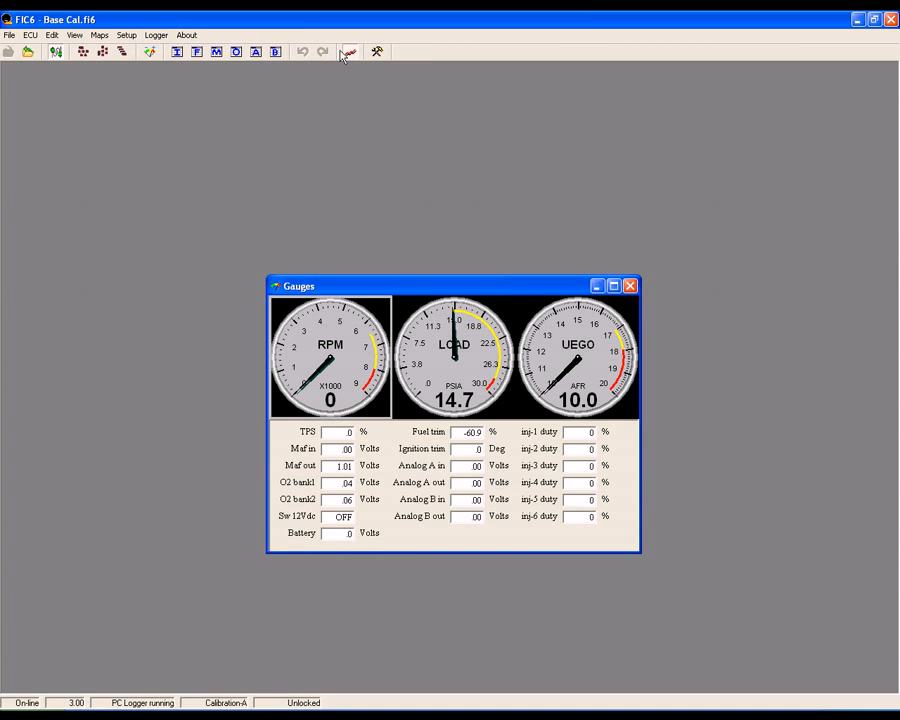
{"action": "mouse_move", "coordinate": [350, 52]}
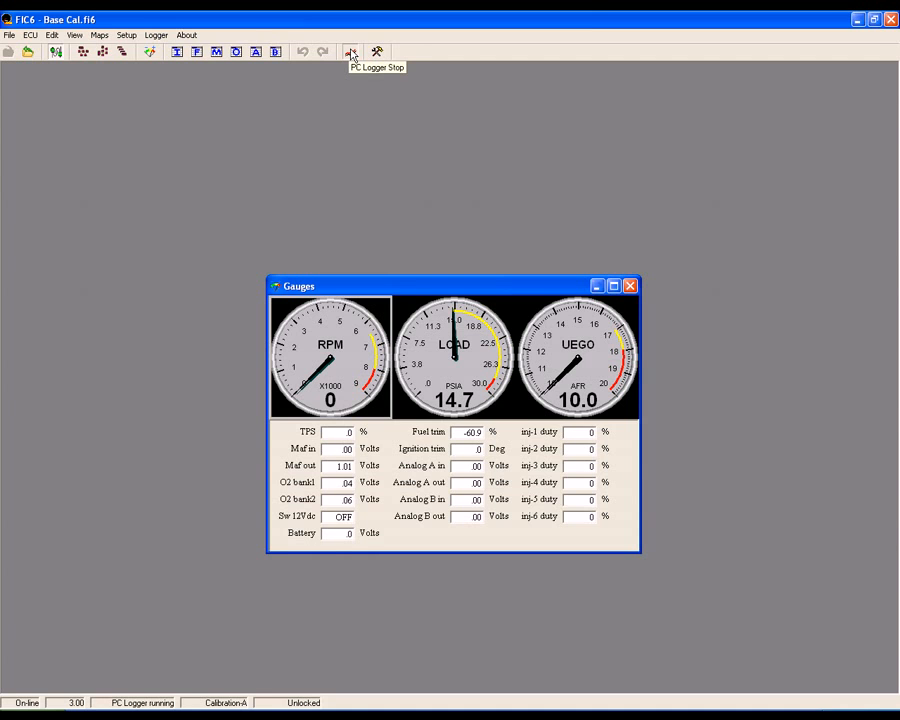
{"action": "left_click", "coordinate": [350, 52]}
{"action": "type", "text": "testing"}
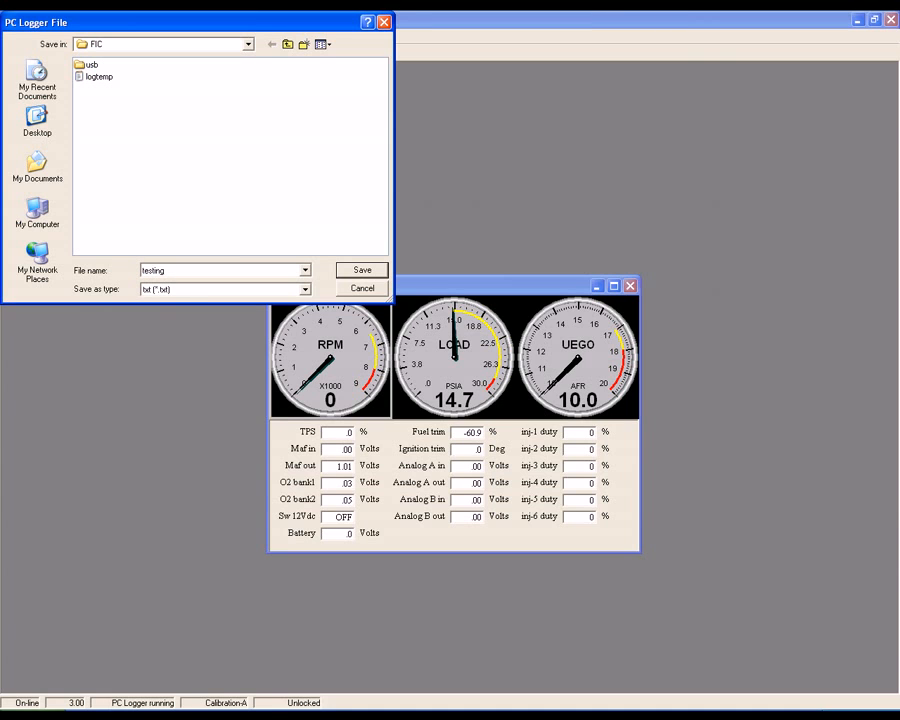
{"action": "type", "text": "one"}
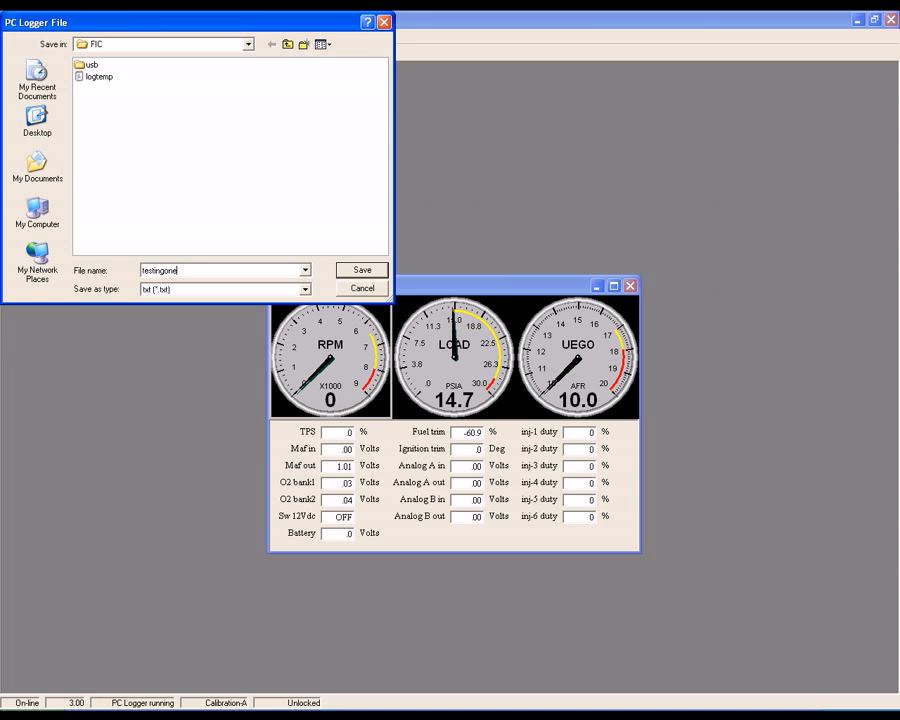
{"action": "left_click", "coordinate": [362, 270]}
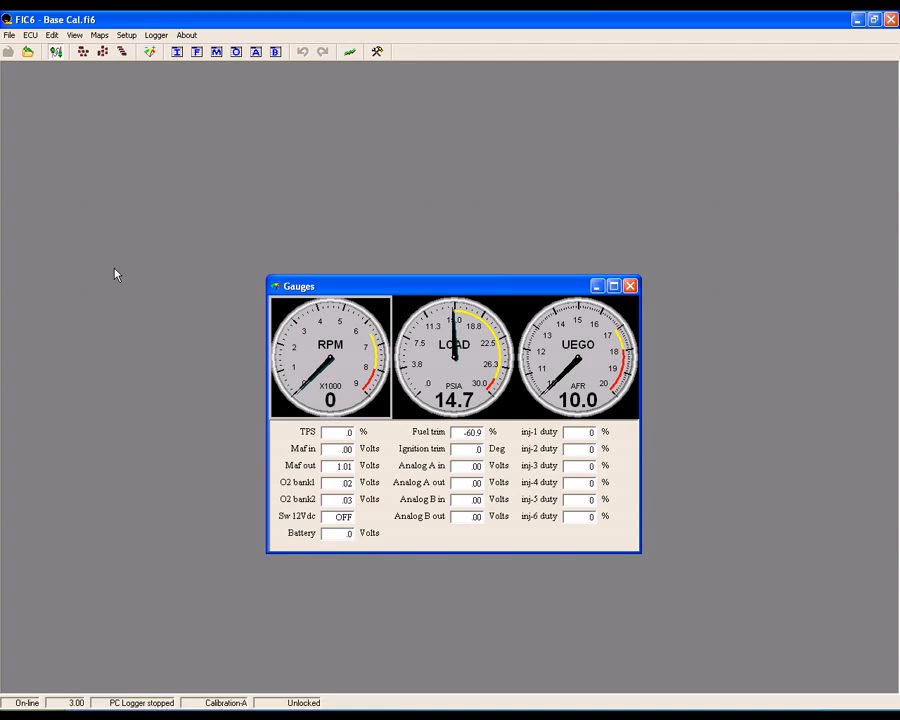
- Close the live Gauges window
{"action": "left_click", "coordinate": [630, 286]}
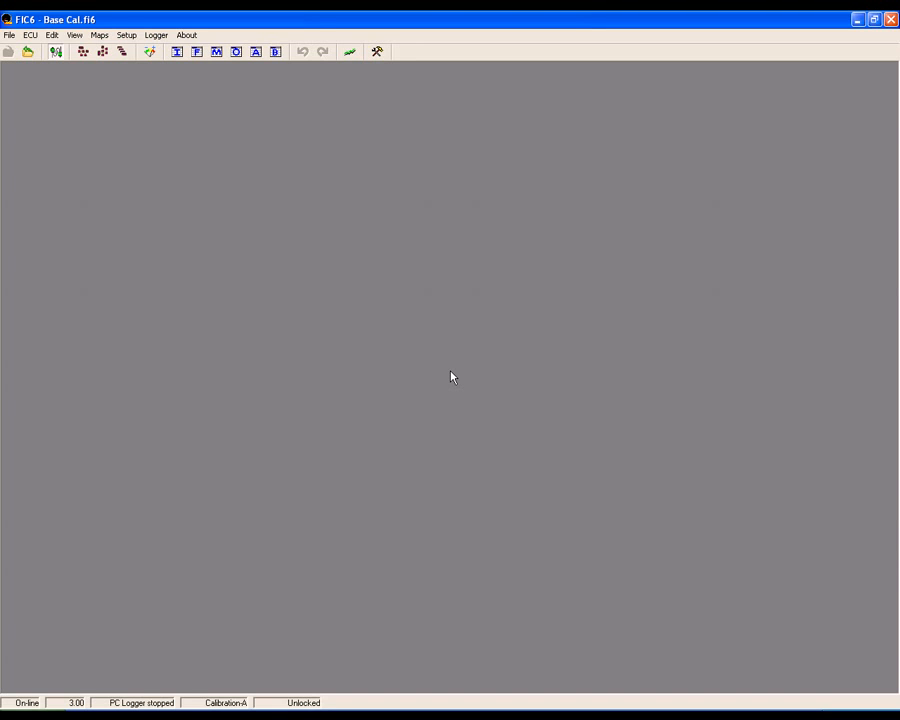
{"action": "mouse_move", "coordinate": [435, 372]}
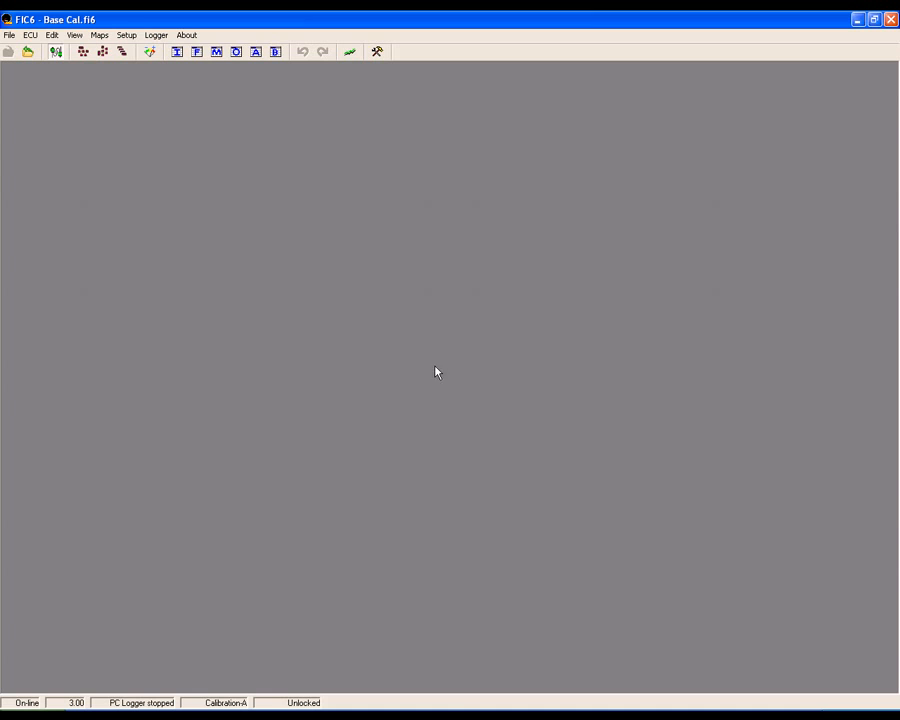
{"action": "mouse_move", "coordinate": [176, 120]}
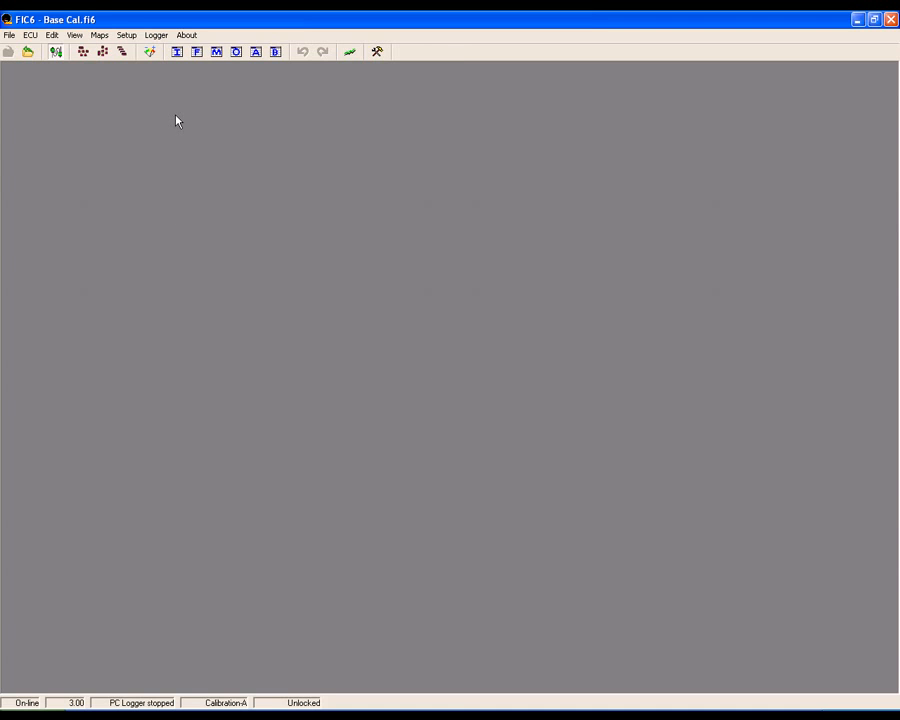
{"action": "mouse_move", "coordinate": [377, 52]}
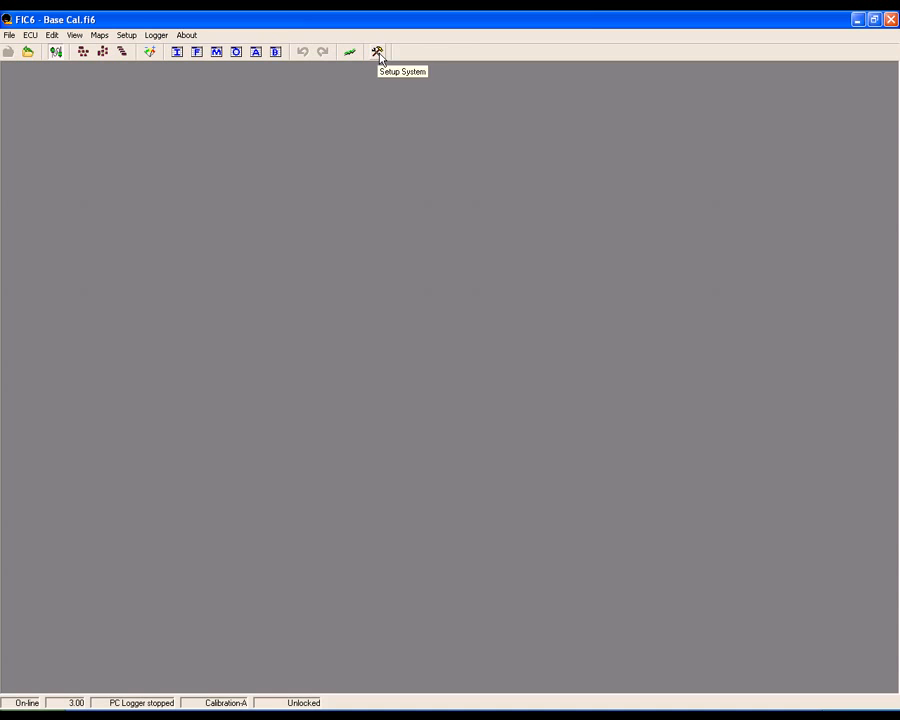
- Review the FIC Logger load, TPS, RPM thresholds and sample rate in System Setup
{"action": "left_click", "coordinate": [377, 52]}
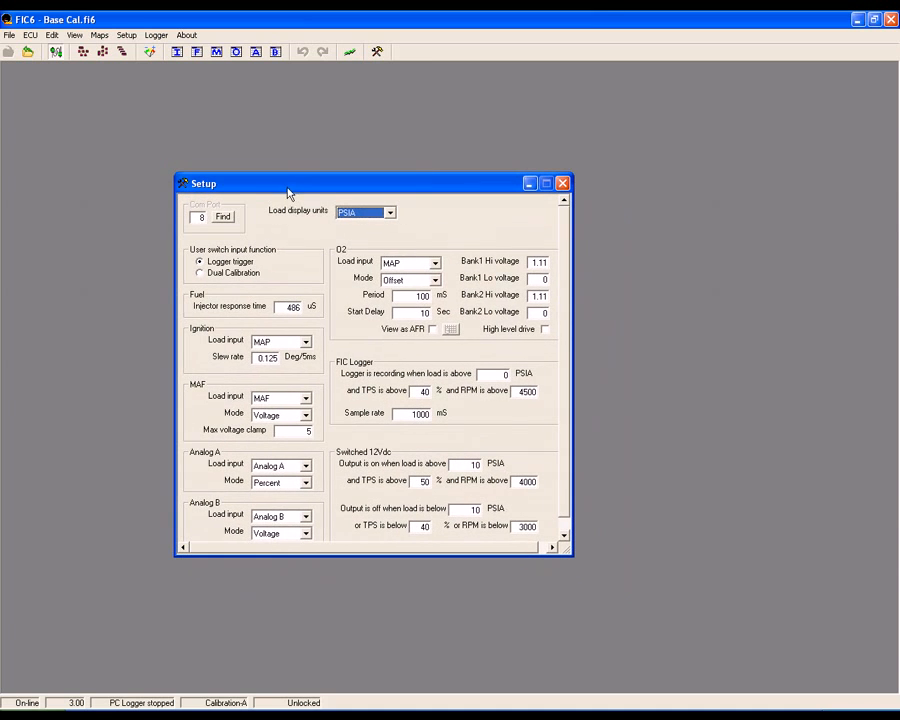
{"action": "mouse_move", "coordinate": [547, 403]}
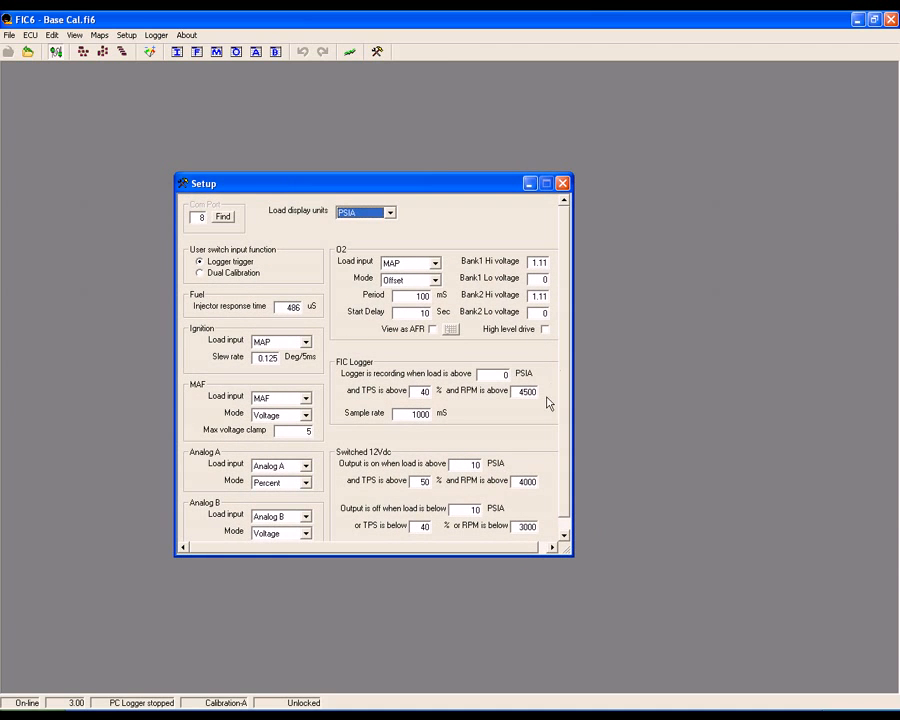
{"action": "mouse_move", "coordinate": [422, 458]}
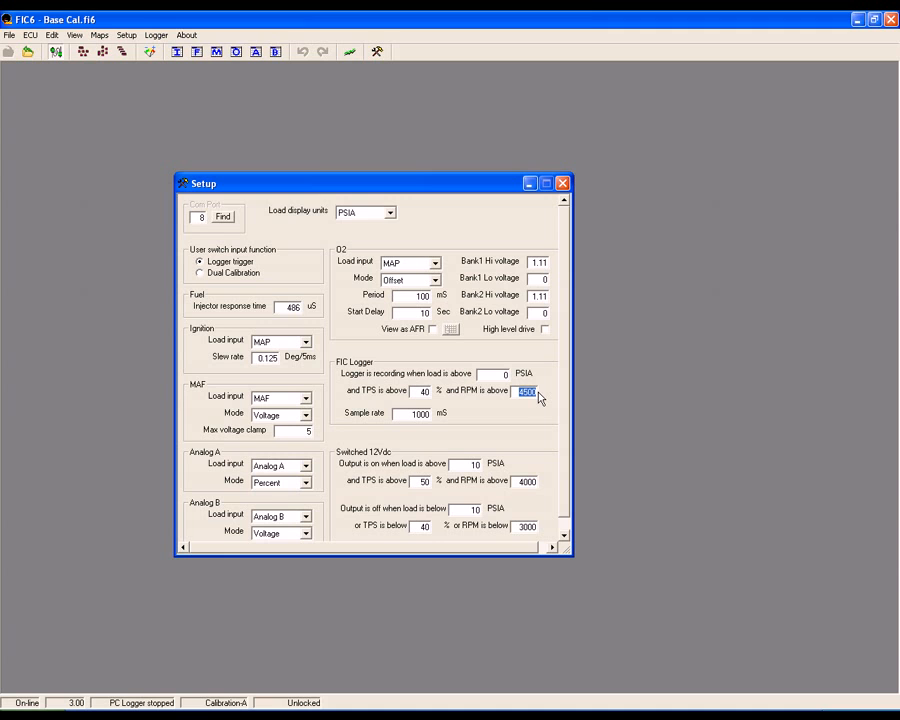
{"action": "mouse_move", "coordinate": [505, 418]}
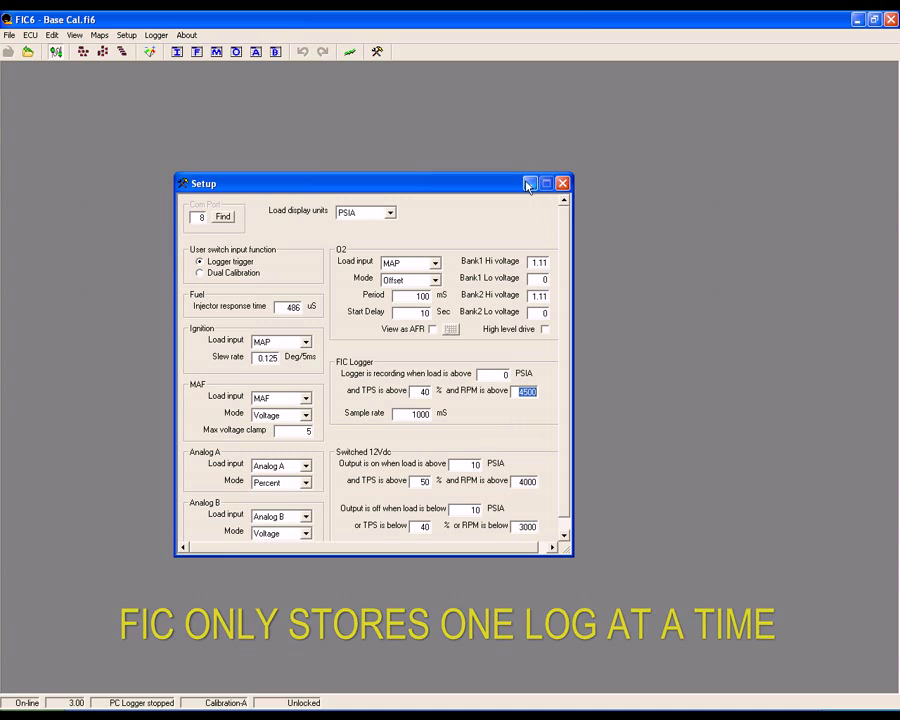
{"action": "left_click", "coordinate": [562, 183]}
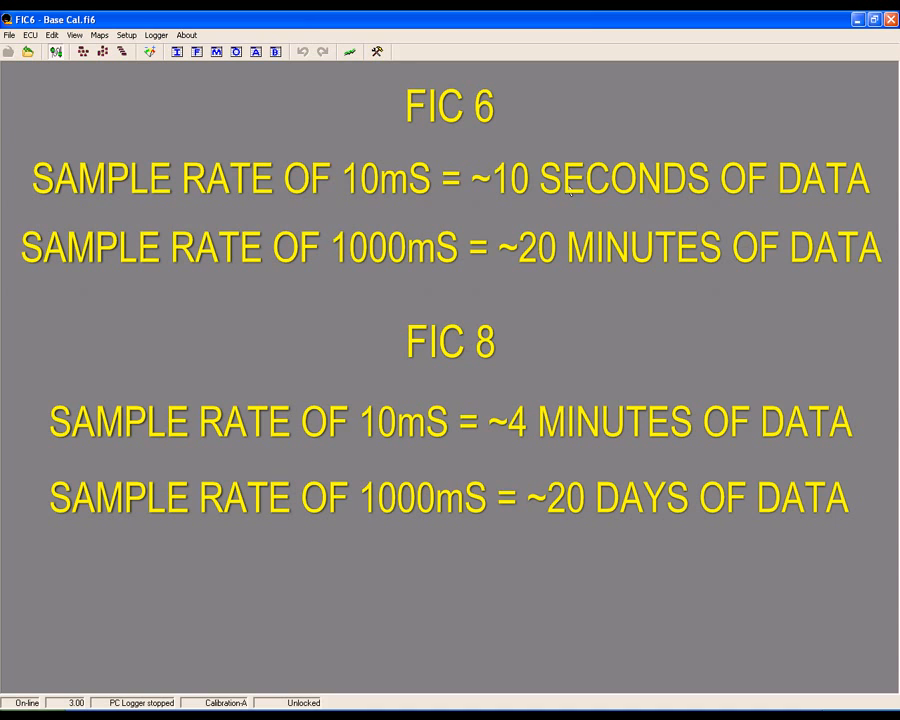
{"action": "mouse_move", "coordinate": [148, 52]}
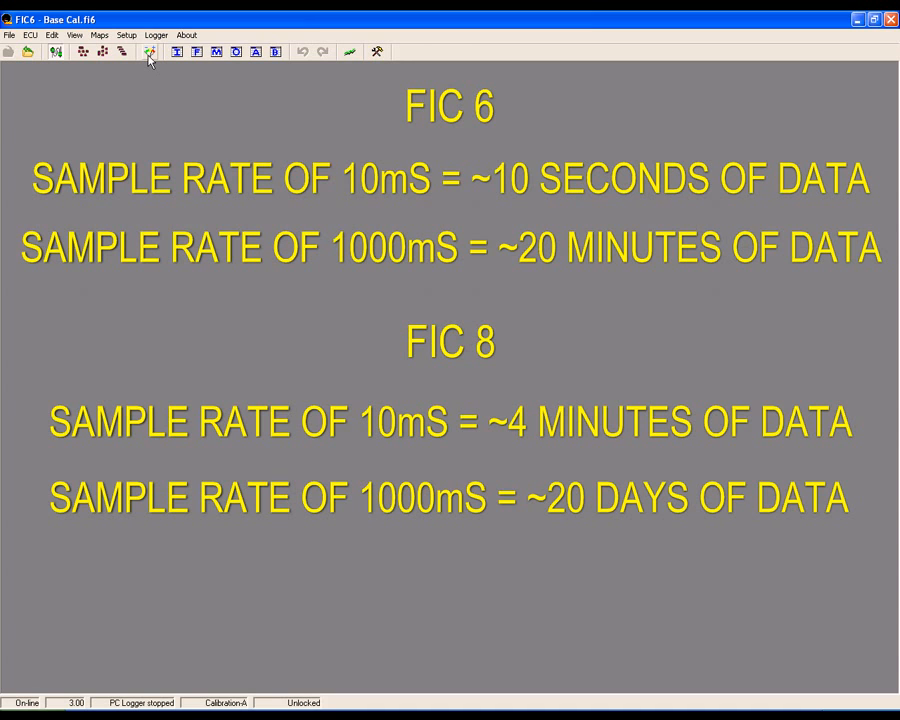
- Start downloading the log stored on the FIC unit
{"action": "left_click", "coordinate": [148, 52]}
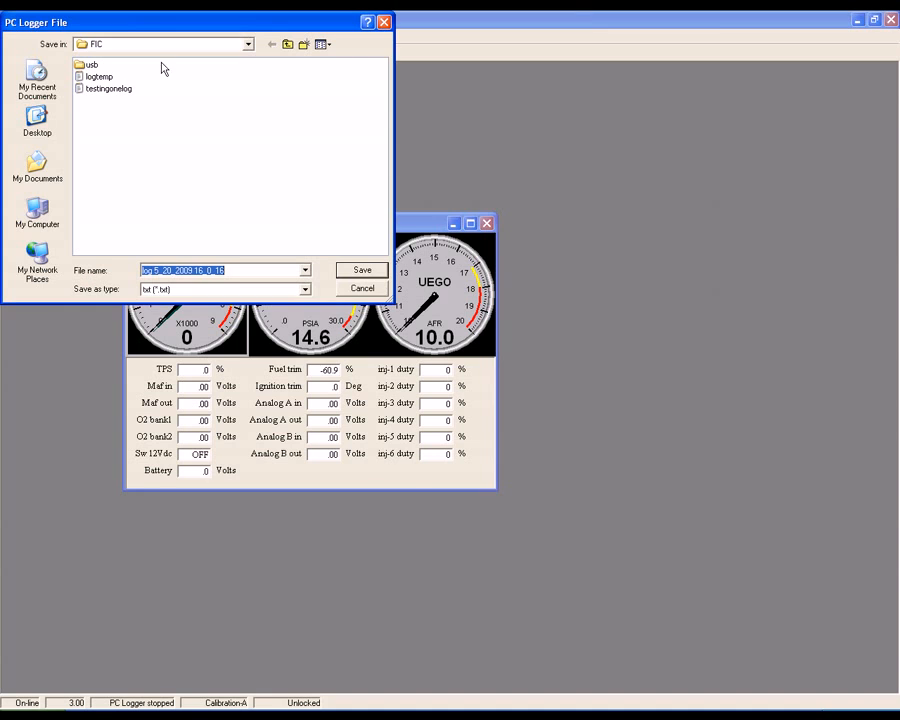
{"action": "mouse_move", "coordinate": [178, 234]}
{"action": "type", "text": "ficlogger"}
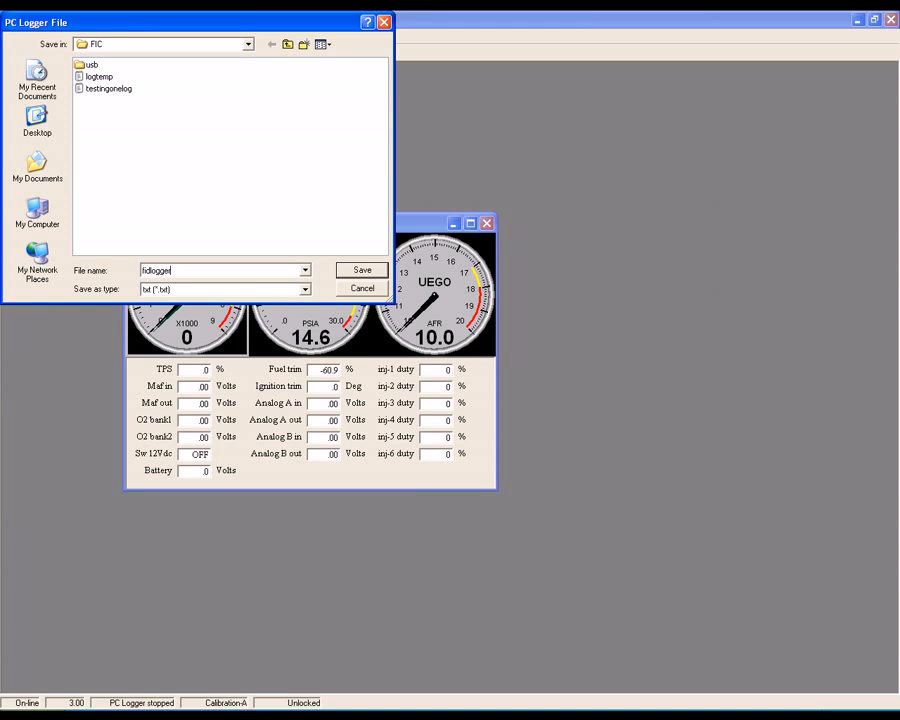
- Save the downloaded FIC log as ficlogger and acknowledge the download-completed message
{"action": "left_click", "coordinate": [361, 270]}
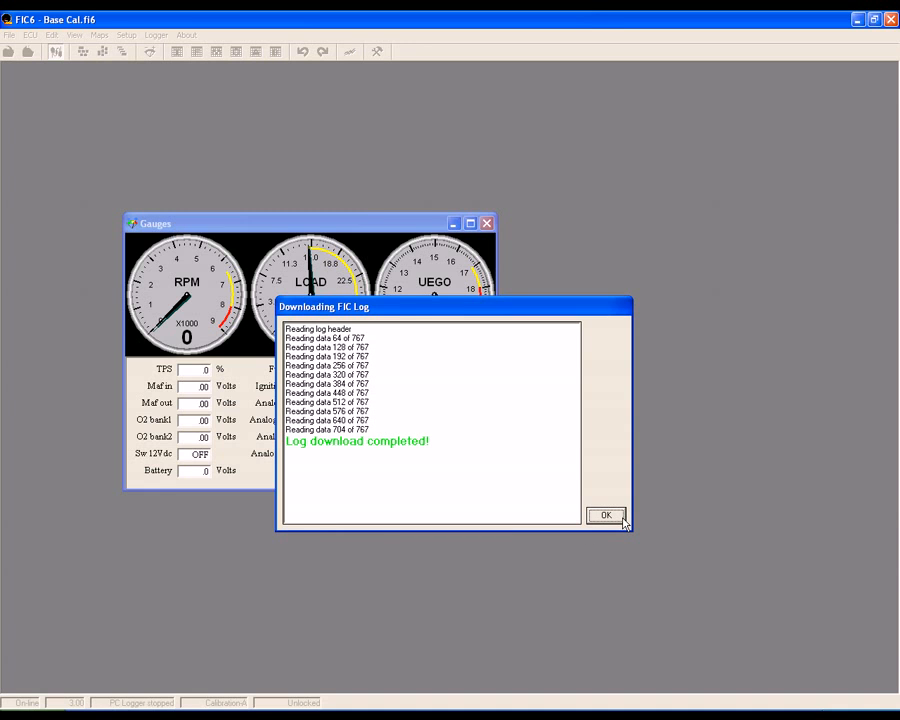
{"action": "left_click", "coordinate": [606, 515]}
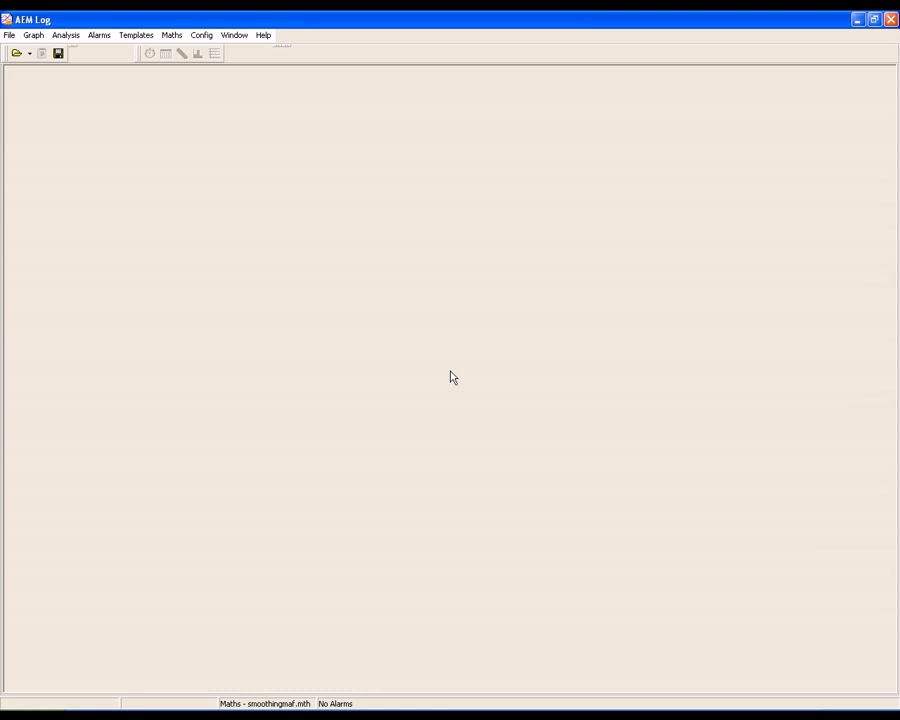
{"action": "mouse_move", "coordinate": [453, 438]}
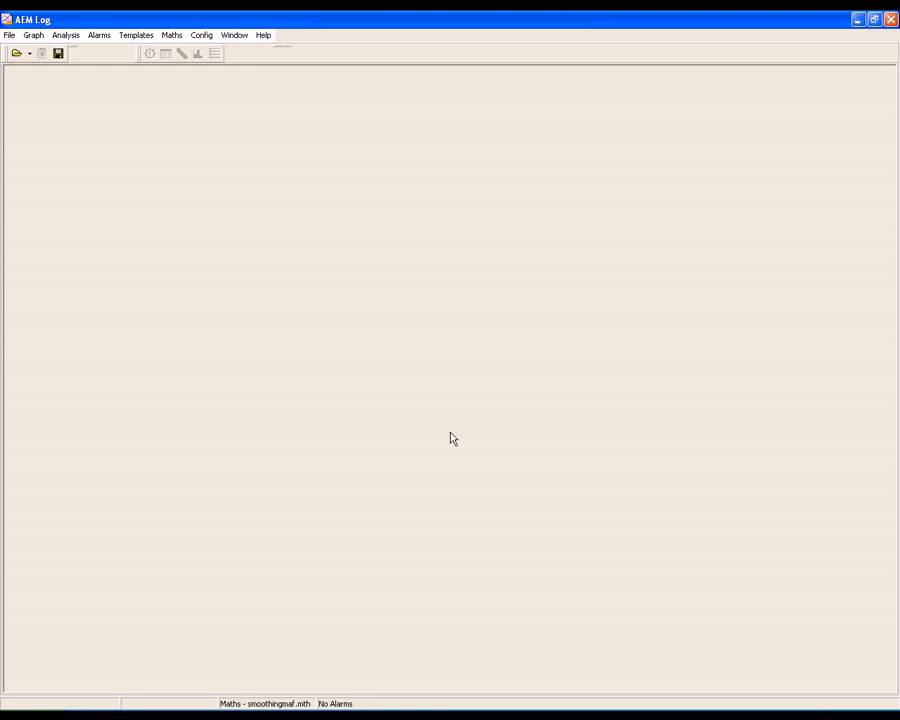
{"action": "mouse_move", "coordinate": [73, 220]}
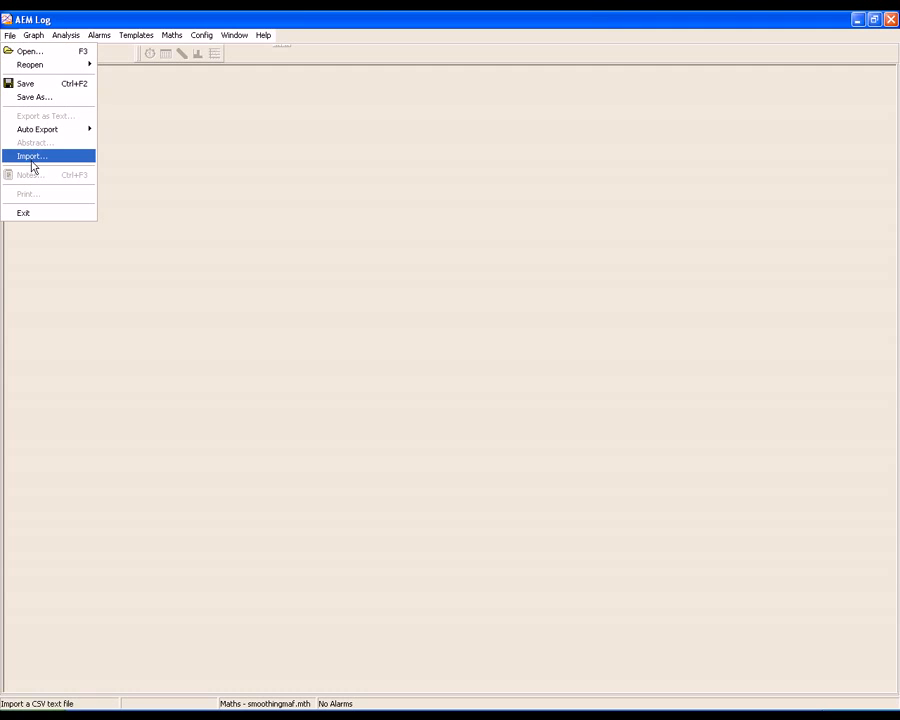
- Import log 5_19_2009 11_43_39 using Float Import
{"action": "left_click", "coordinate": [31, 156]}
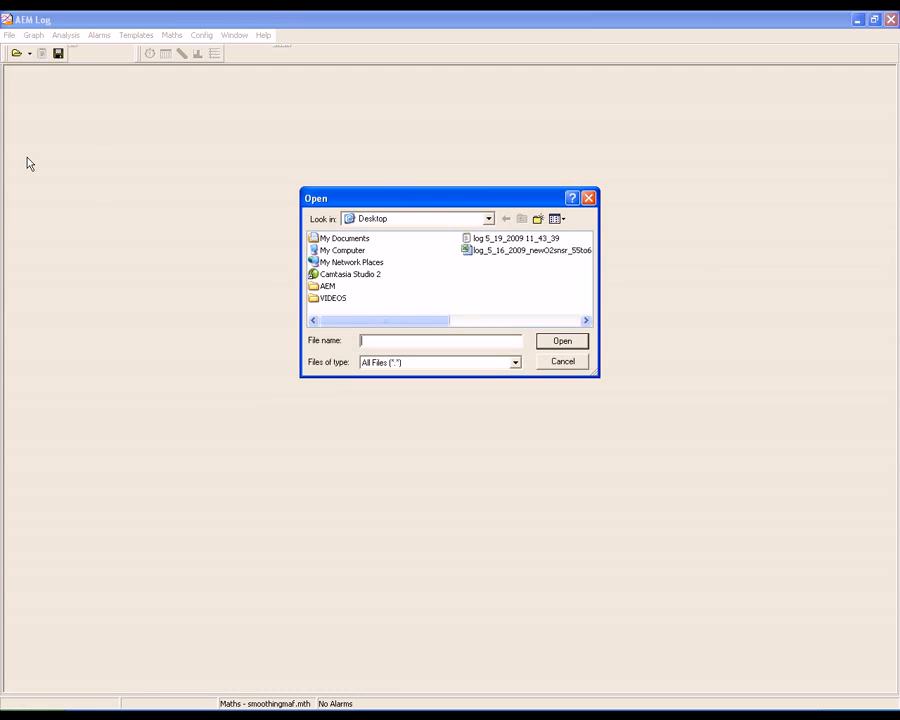
{"action": "left_click", "coordinate": [515, 238]}
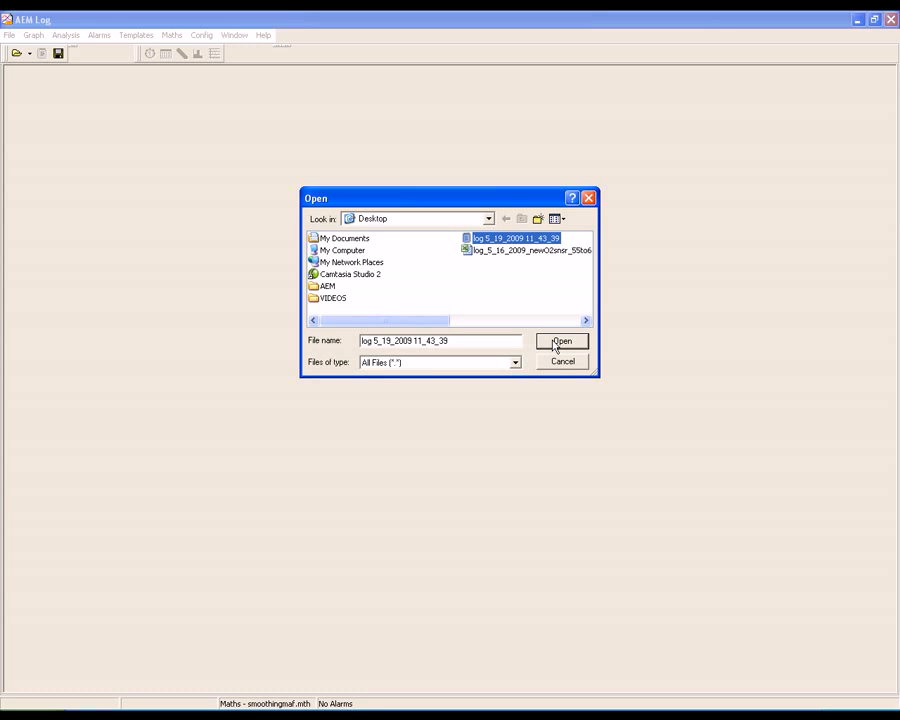
{"action": "left_click", "coordinate": [562, 341]}
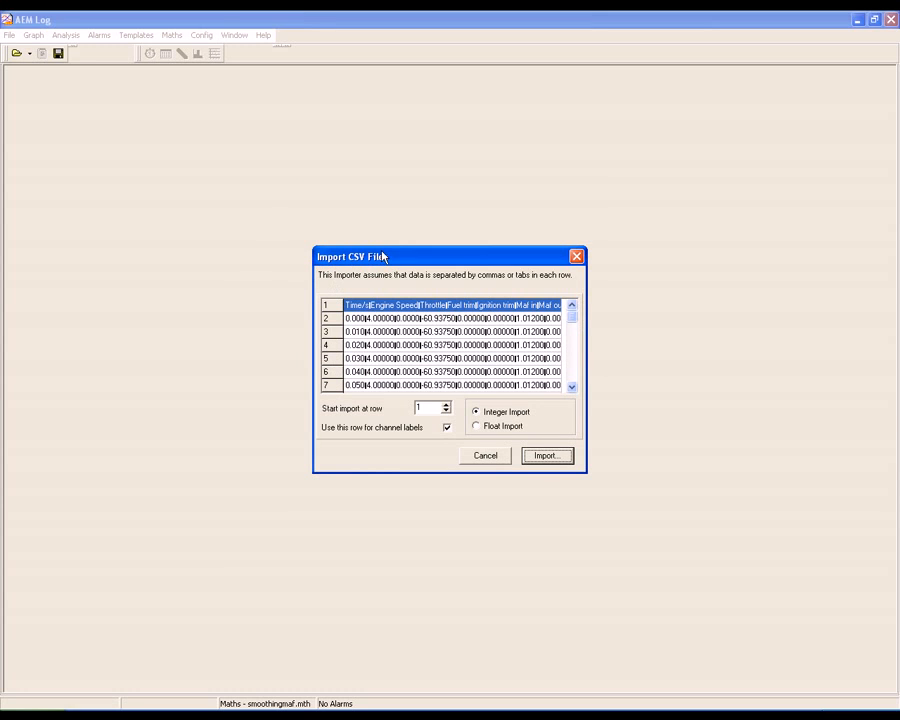
{"action": "mouse_move", "coordinate": [370, 307]}
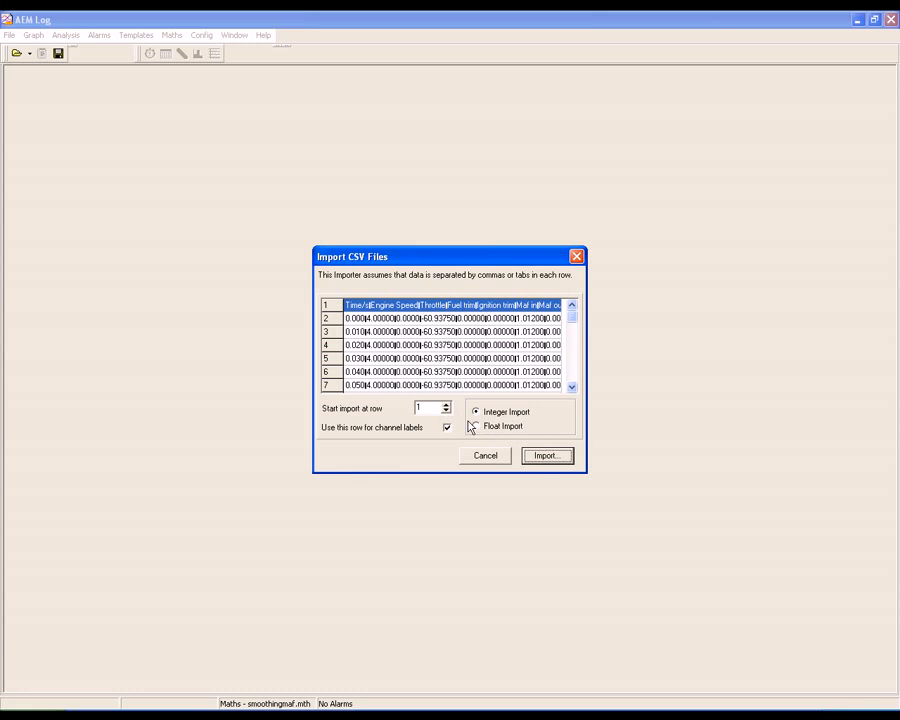
{"action": "left_click", "coordinate": [476, 426]}
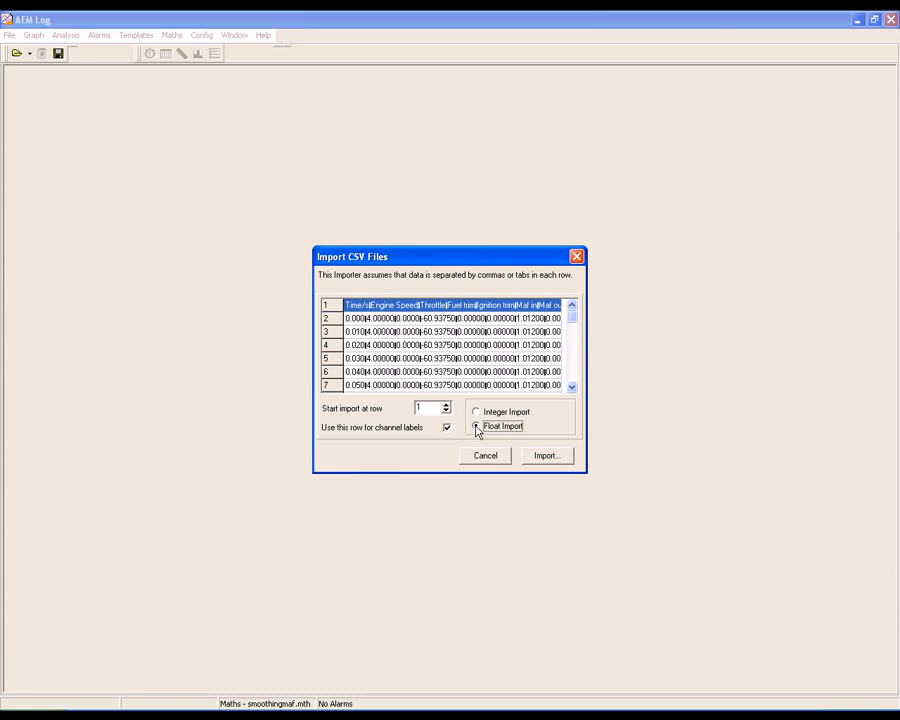
{"action": "left_click", "coordinate": [546, 455]}
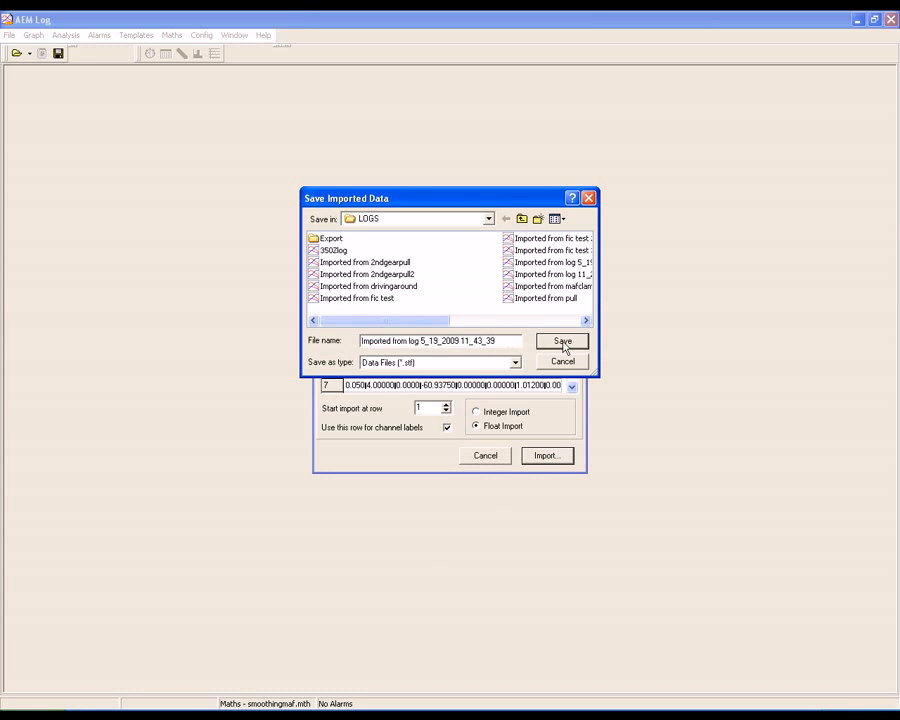
- Save the imported data as an .stf file in LOGS and set Number of Plots to One
{"action": "left_click", "coordinate": [562, 341]}
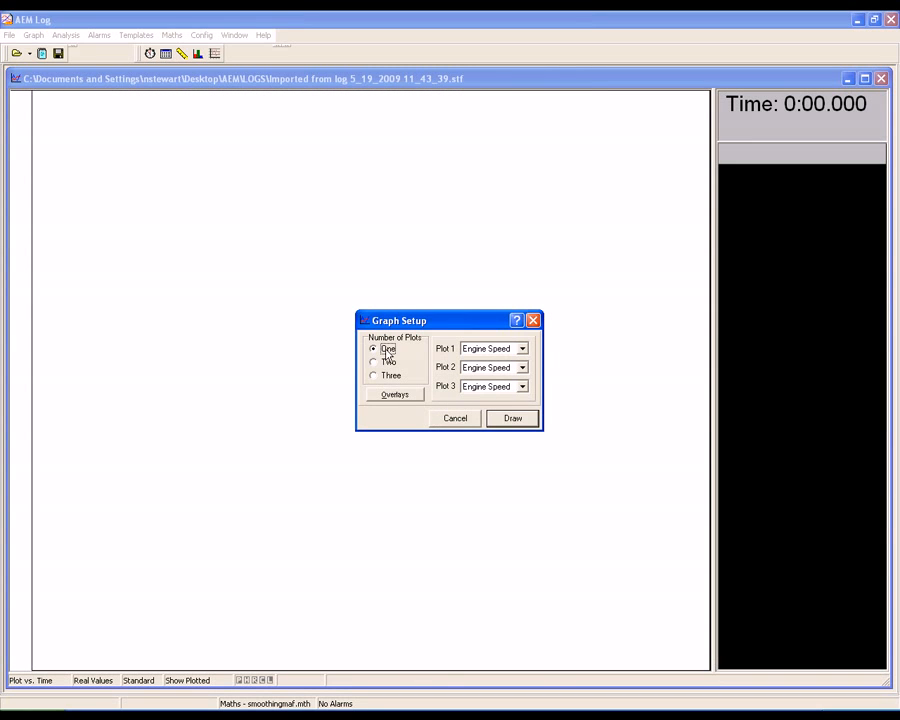
{"action": "left_click", "coordinate": [374, 375]}
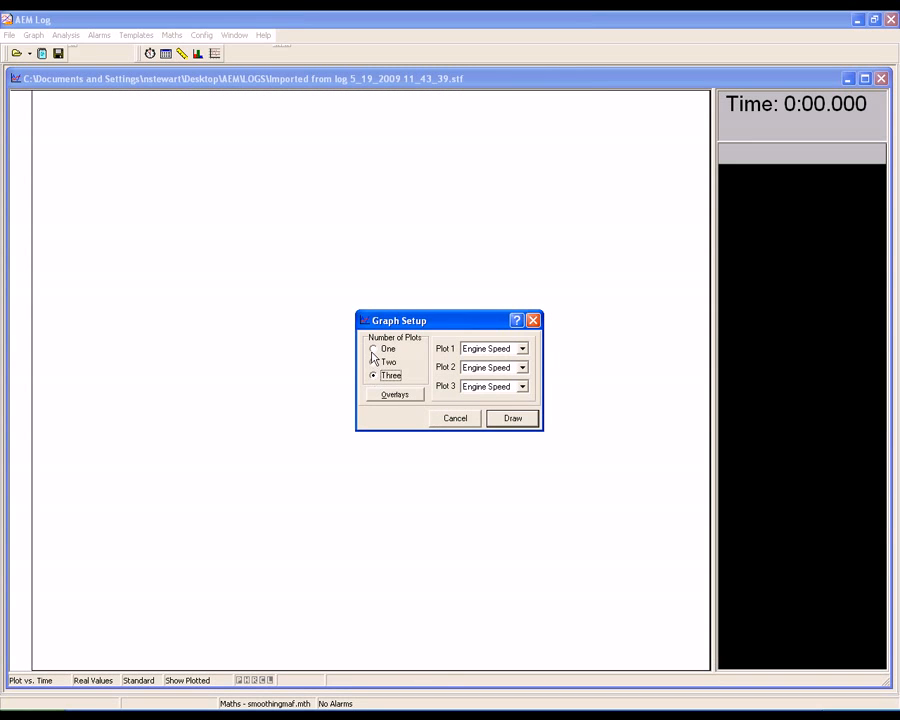
{"action": "left_click", "coordinate": [374, 348]}
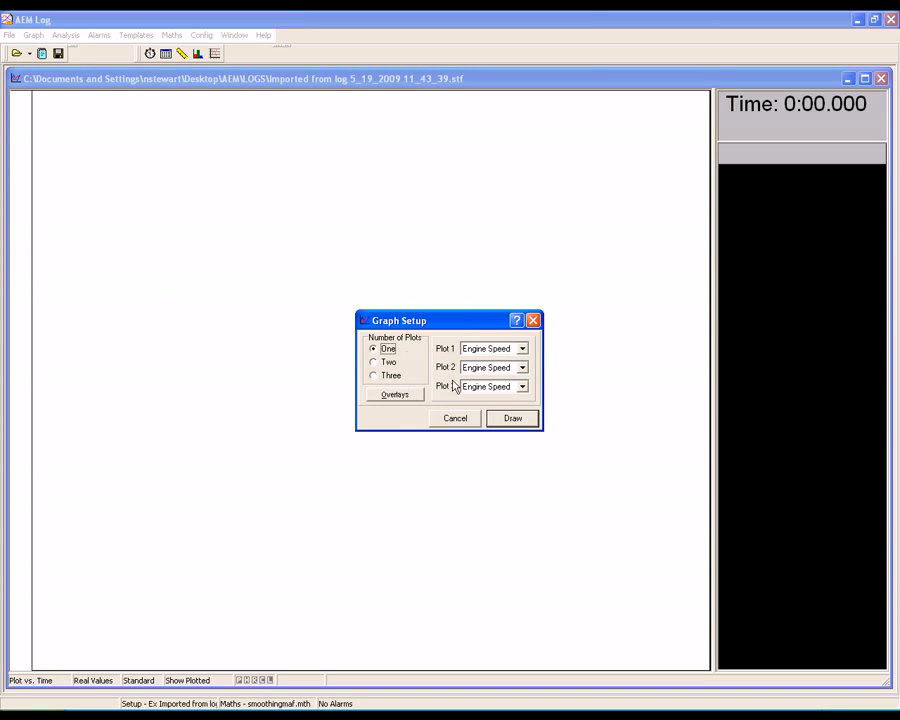
- Overlay Fuel trim, Maf in, both O2 banks, Throttle and UEGO on Engine Speed, then draw
{"action": "left_click", "coordinate": [394, 394]}
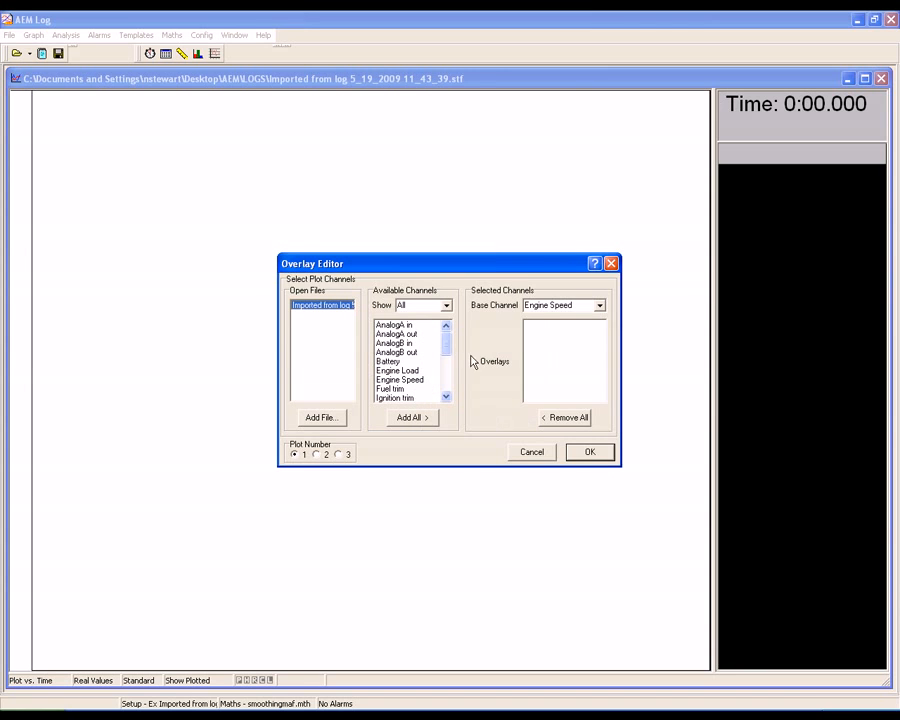
{"action": "mouse_move", "coordinate": [409, 378]}
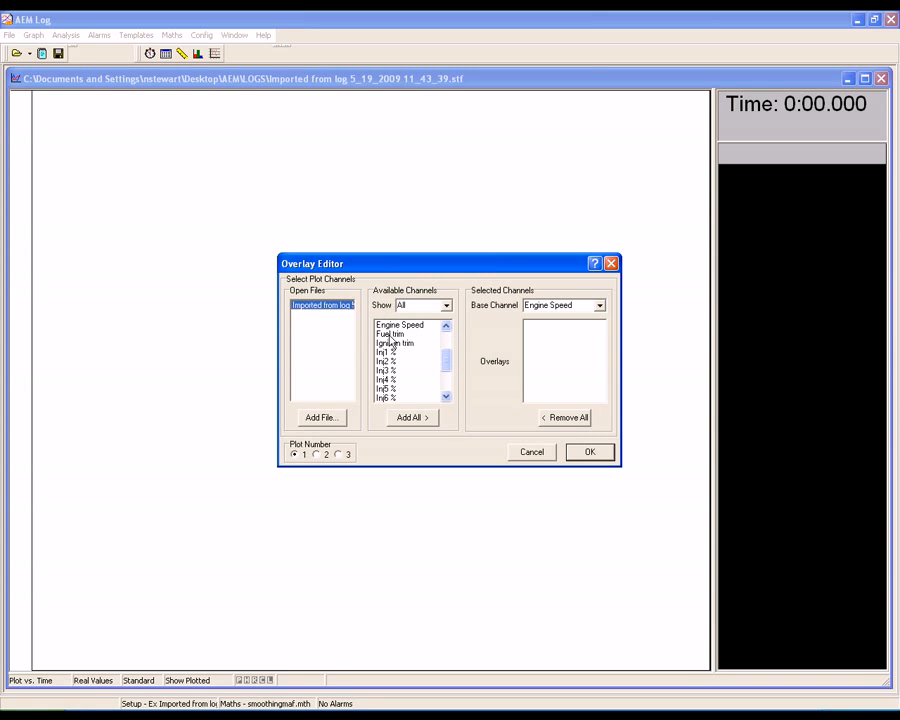
{"action": "left_click", "coordinate": [446, 397]}
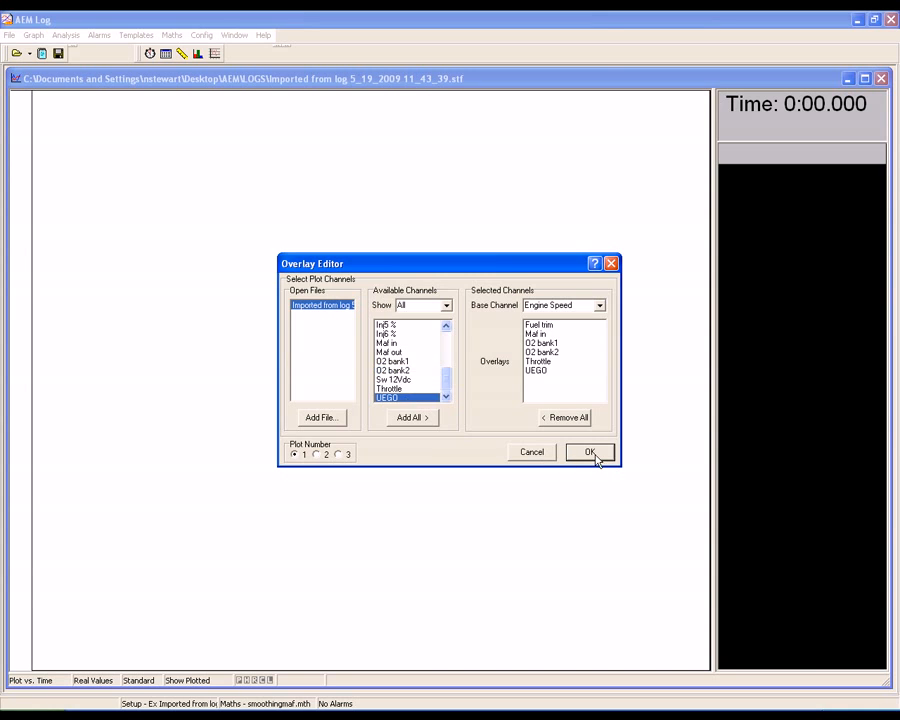
{"action": "left_click", "coordinate": [590, 452]}
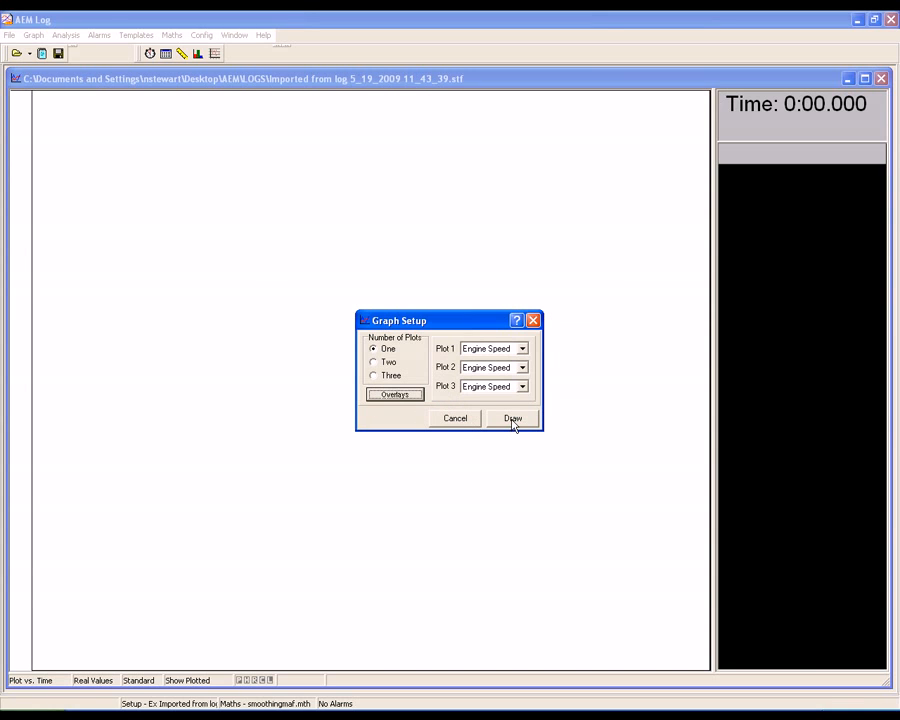
{"action": "left_click", "coordinate": [511, 418]}
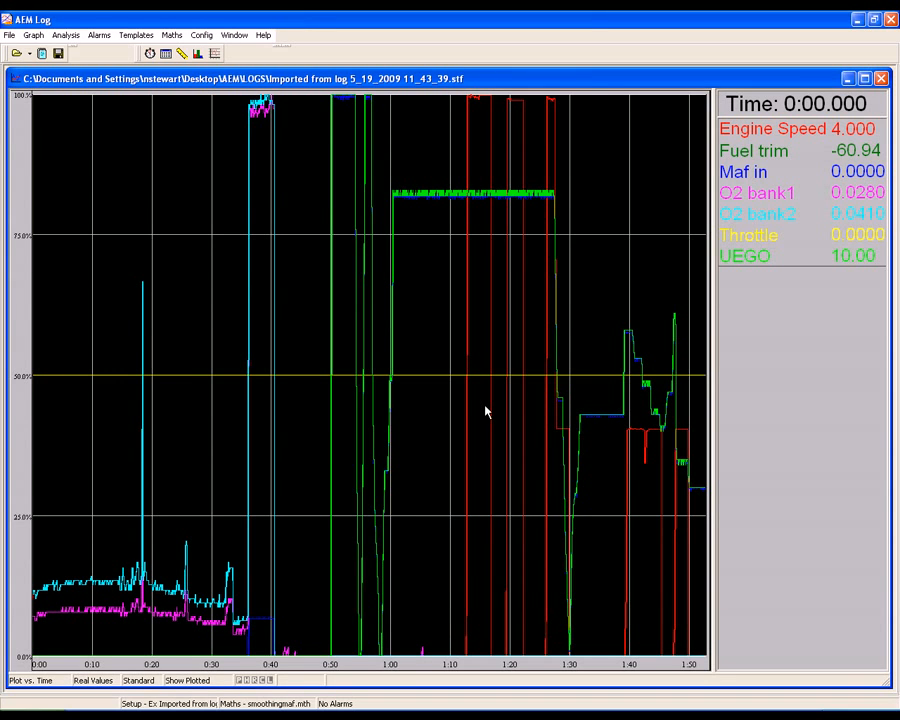
{"action": "mouse_move", "coordinate": [430, 447]}
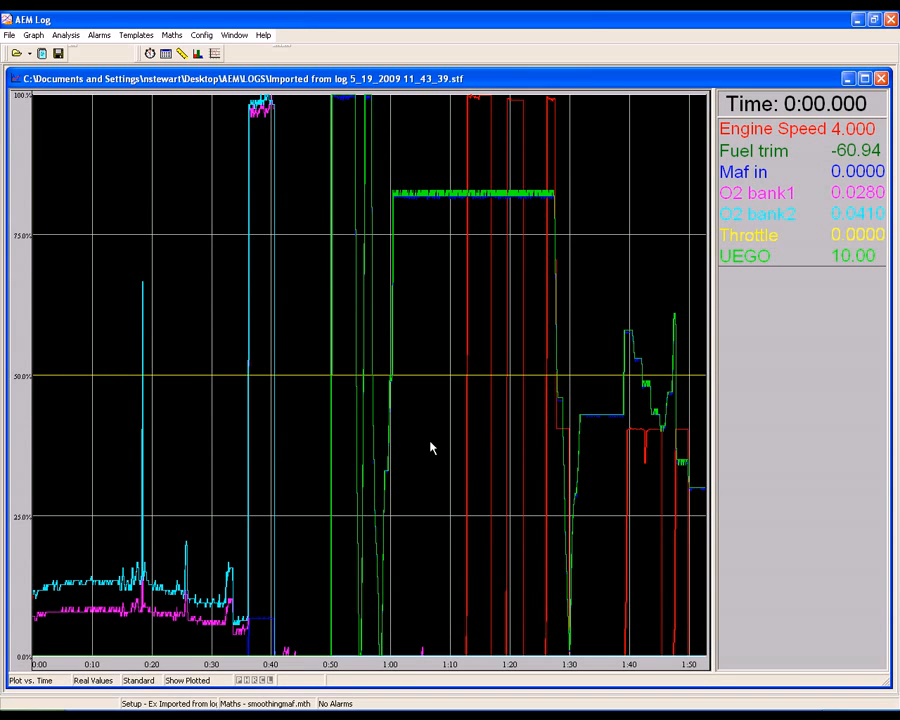
{"action": "mouse_move", "coordinate": [595, 405]}
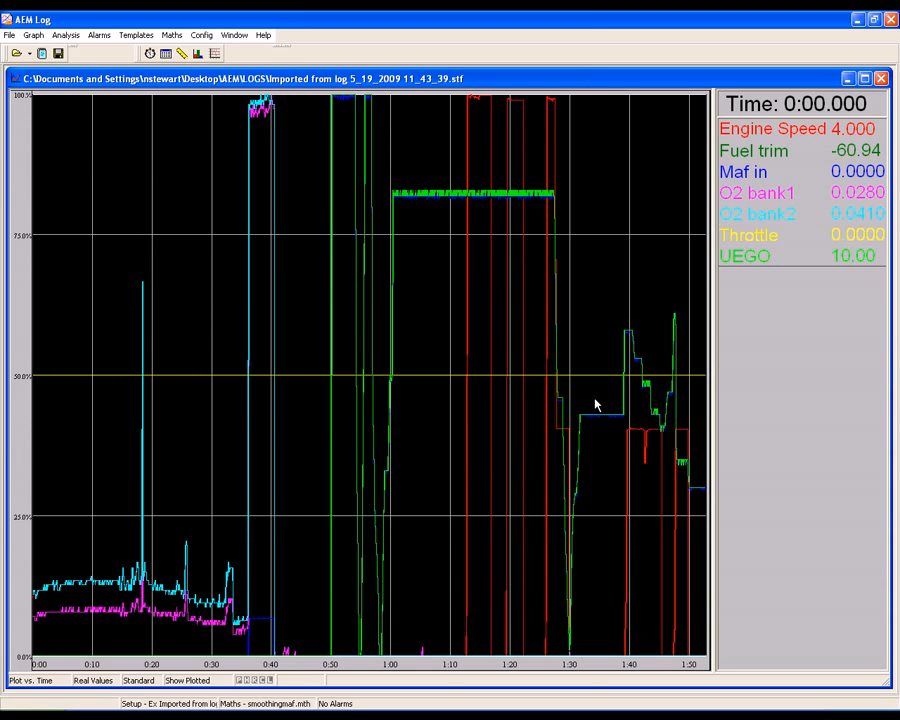
{"action": "right_click", "coordinate": [596, 405]}
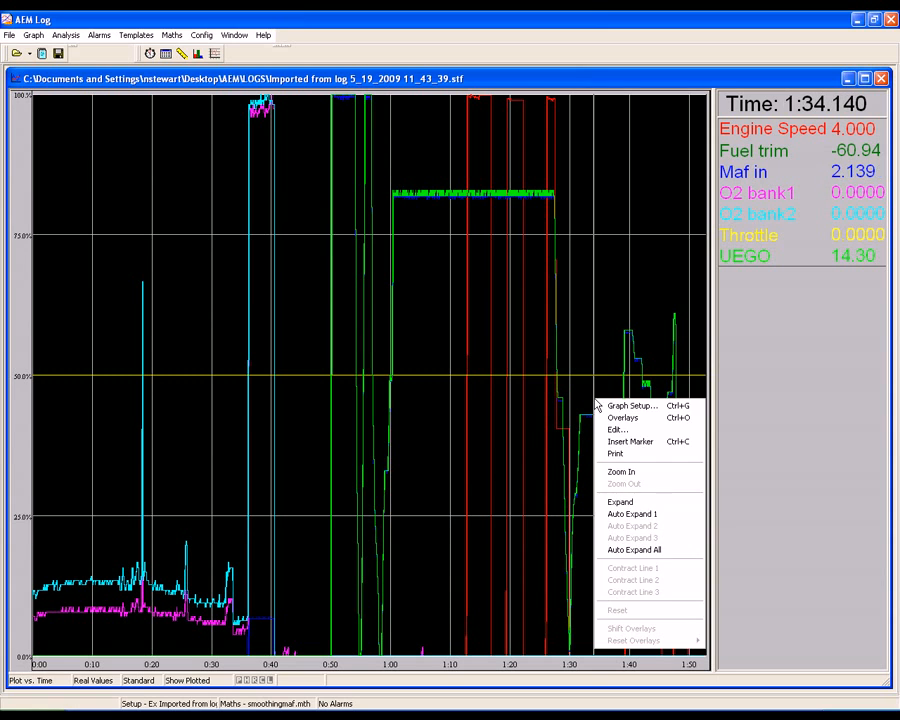
{"action": "left_click", "coordinate": [620, 471]}
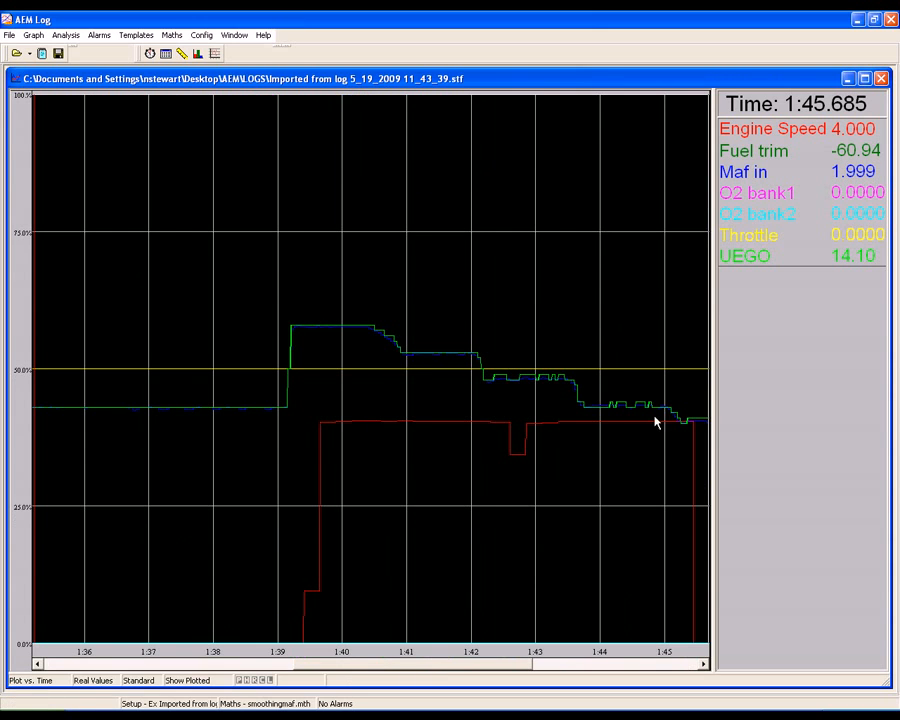
{"action": "mouse_move", "coordinate": [253, 347]}
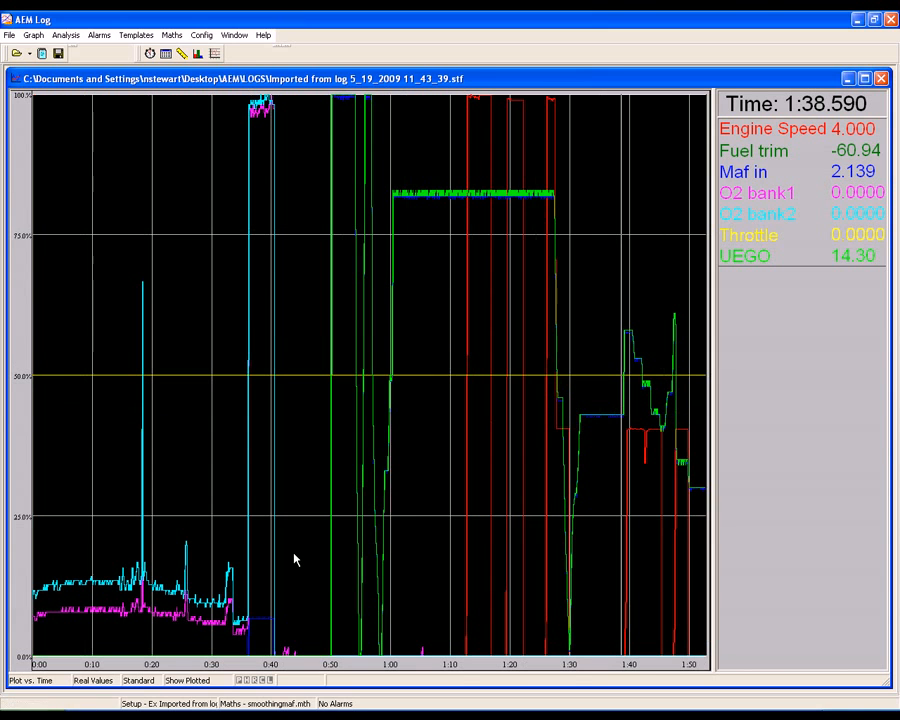
{"action": "mouse_move", "coordinate": [95, 480]}
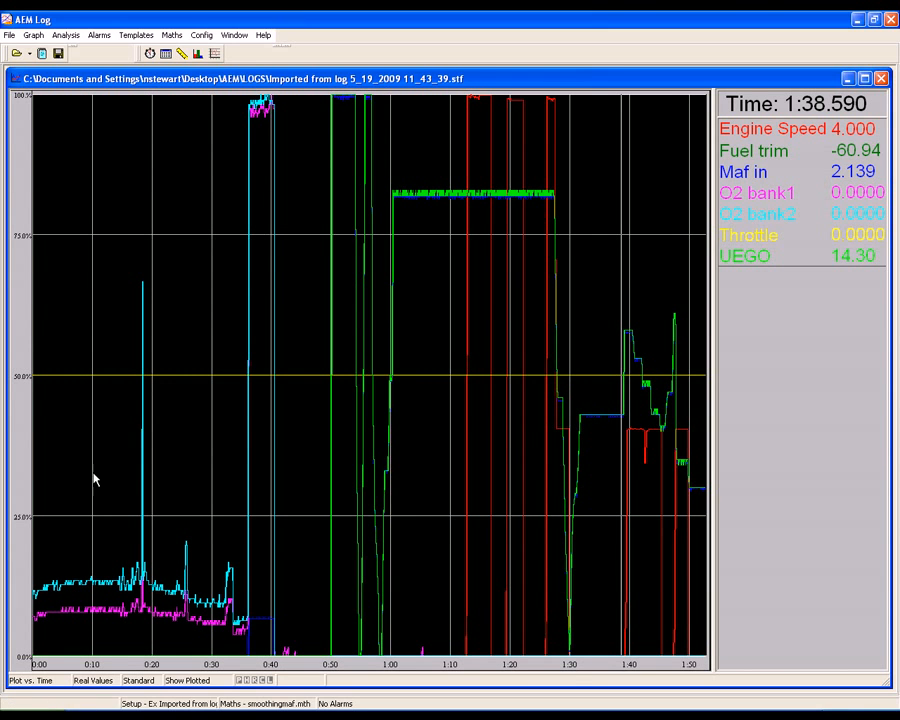